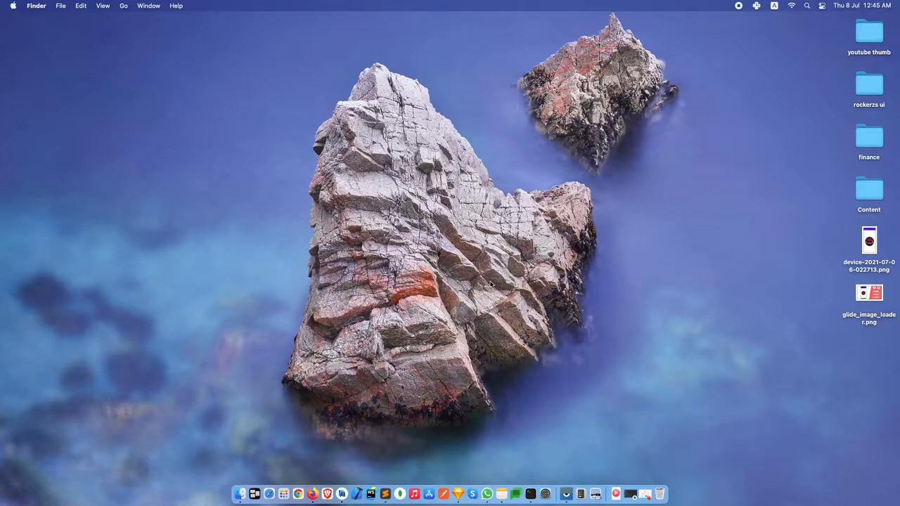
mouse_move(355, 377)
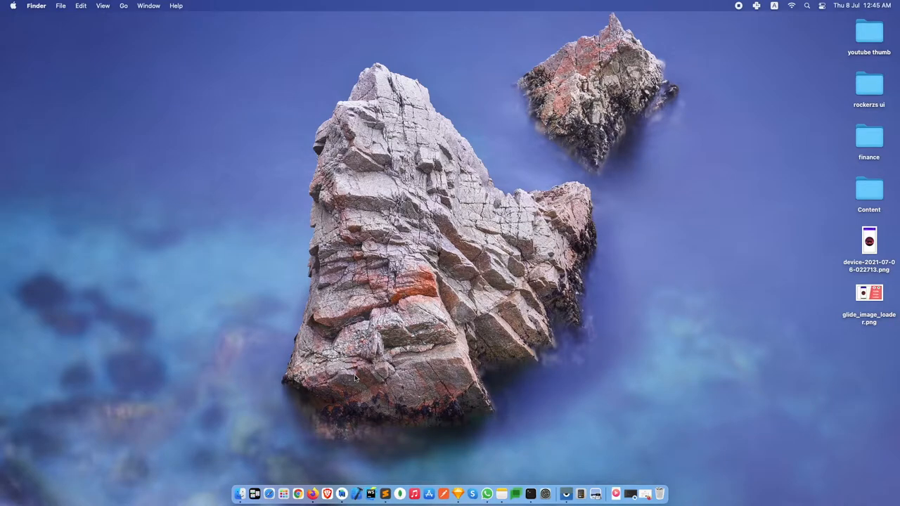
mouse_move(334, 482)
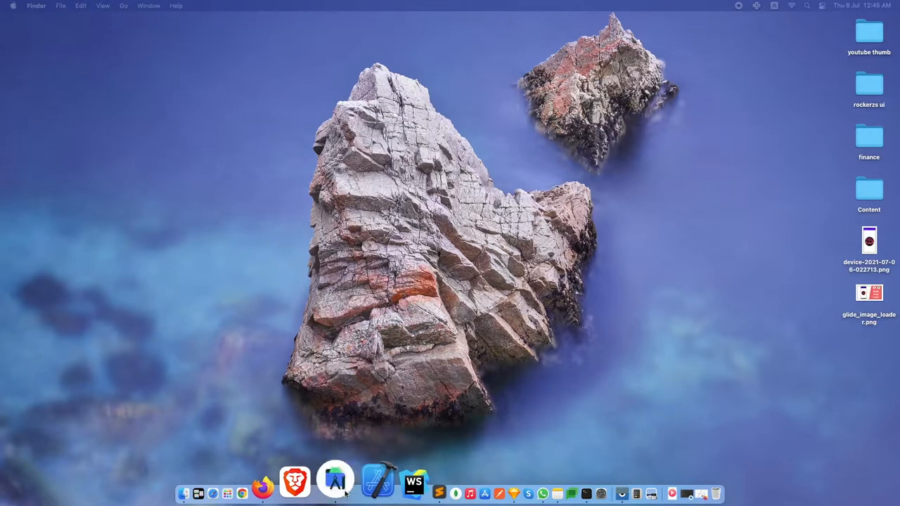
- Bring up the My Application project window from the Android Studio Dock icon
right_click(335, 481)
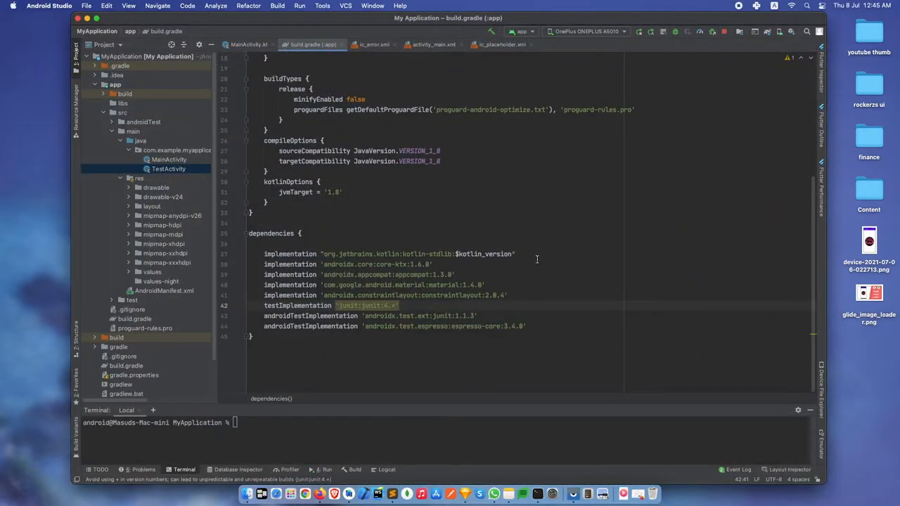
- Switch to Firefox and run a Google search for 'coil image loader'
left_click(332, 492)
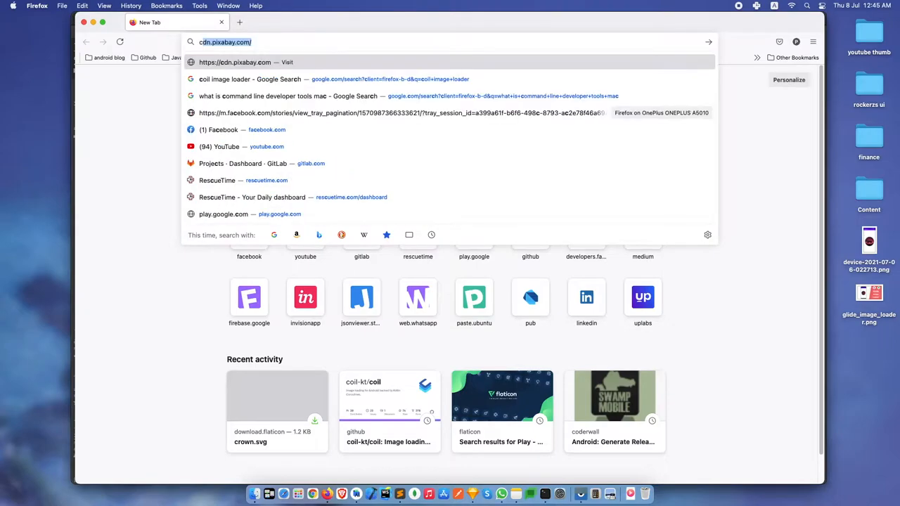
type("coil-kt.github.io/")
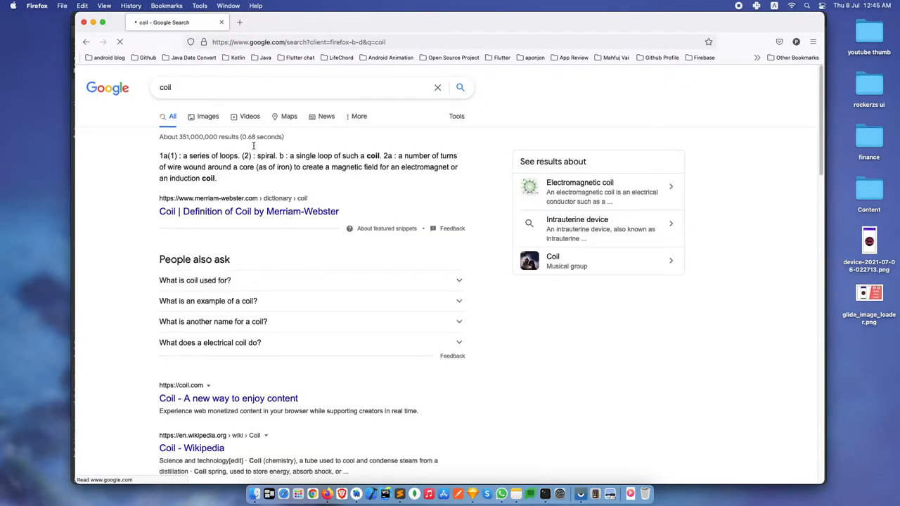
left_click(295, 87)
type(" image loader")
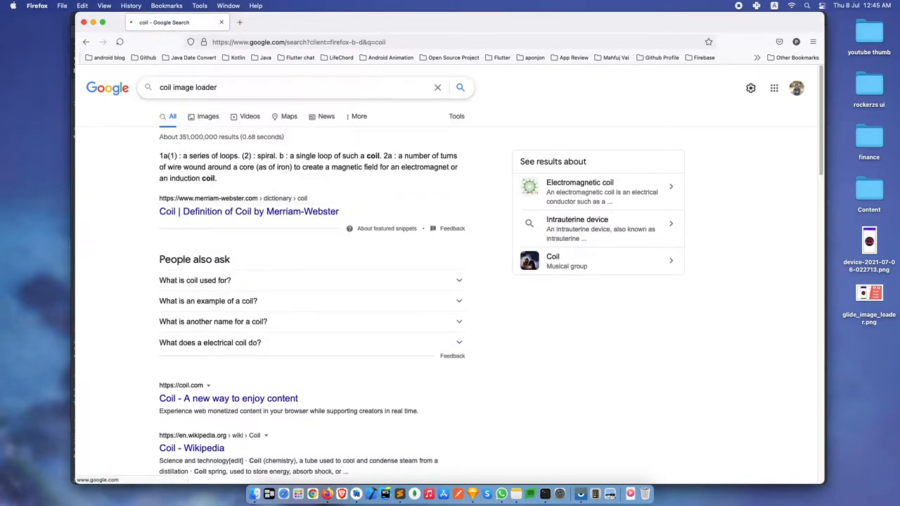
key("Return")
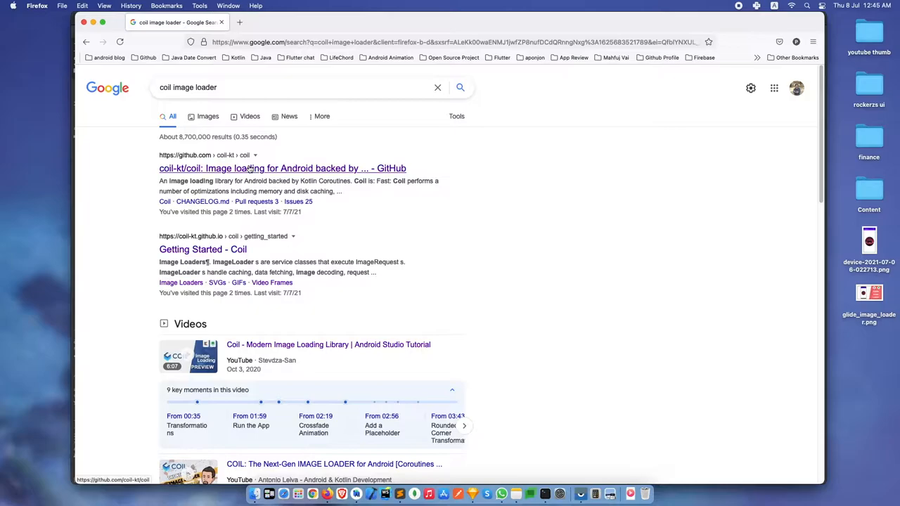
mouse_move(203, 250)
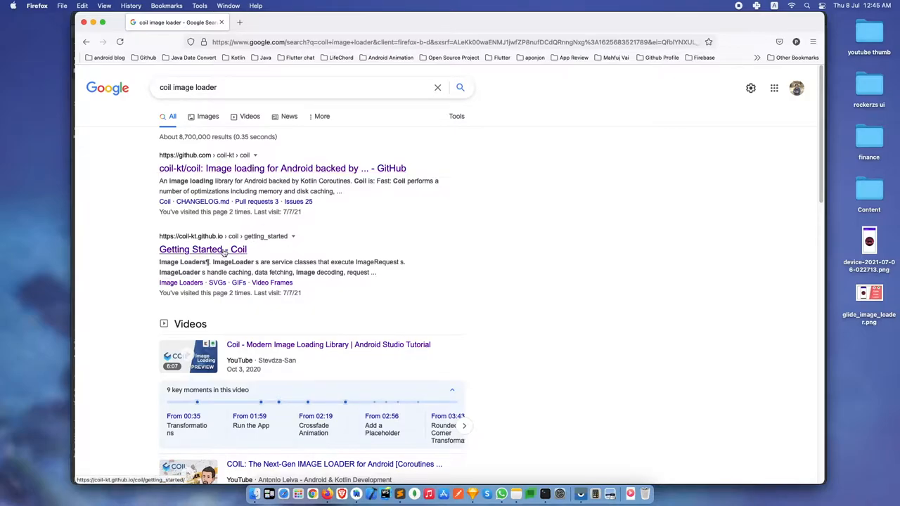
- From the Getting Started result reach Coil's Overview page and locate the io.coil-kt:coil:1.2.2 line
left_click(202, 250)
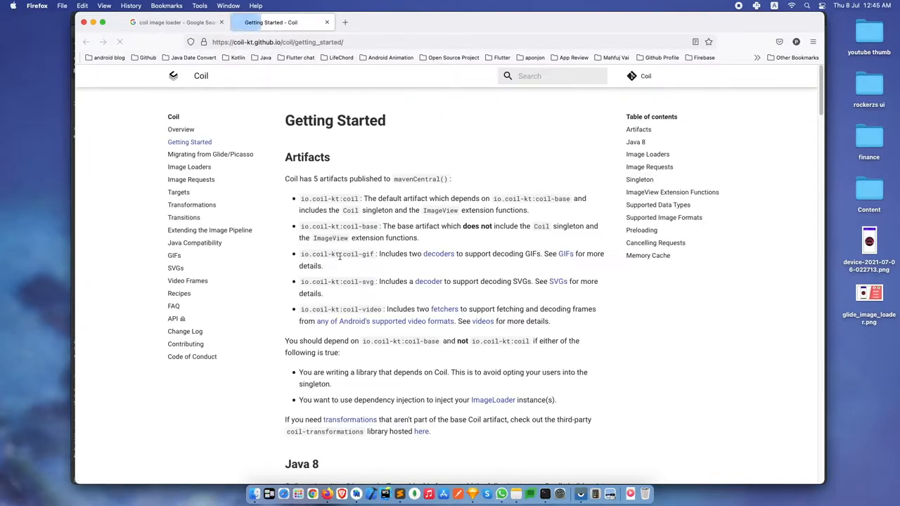
scroll("down", 3)
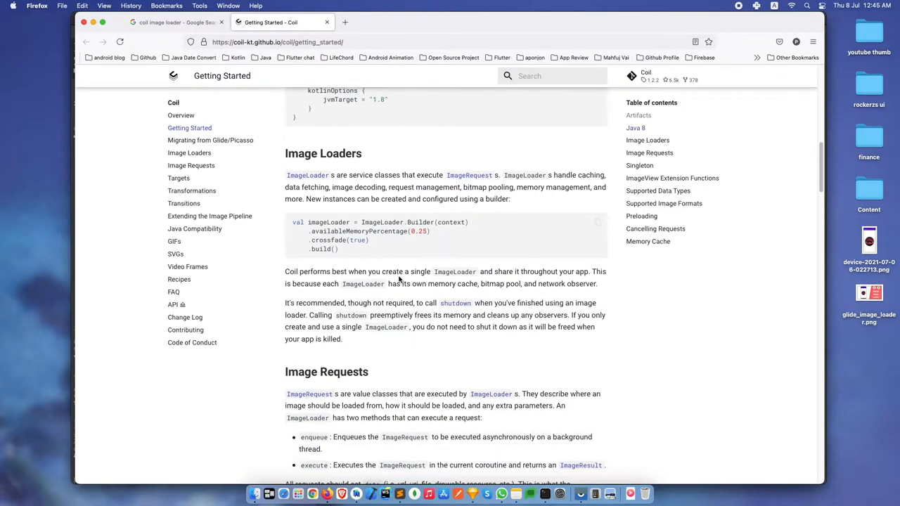
scroll("up", 3)
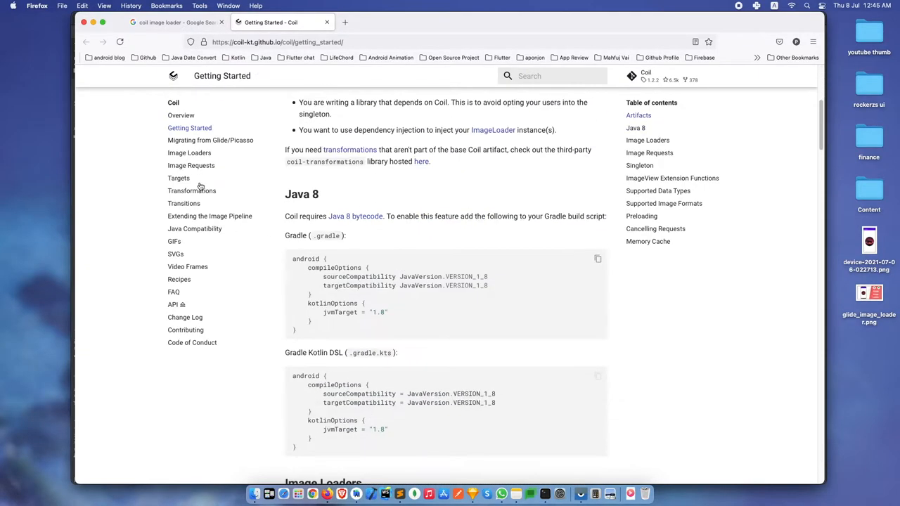
left_click(180, 116)
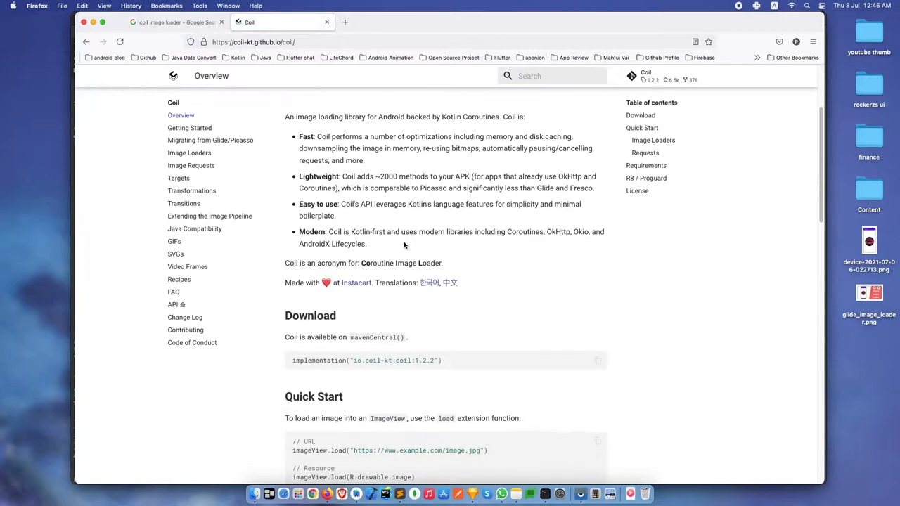
scroll("down", 3)
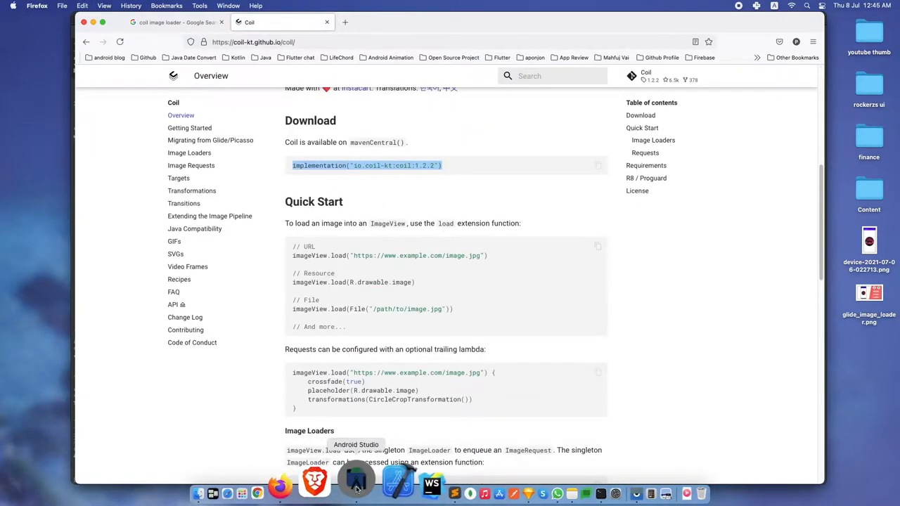
- Add the coil 1.2.2 dependency in build.gradle, sync Gradle, then declare INTERNET permission in the manifest
left_click(357, 484)
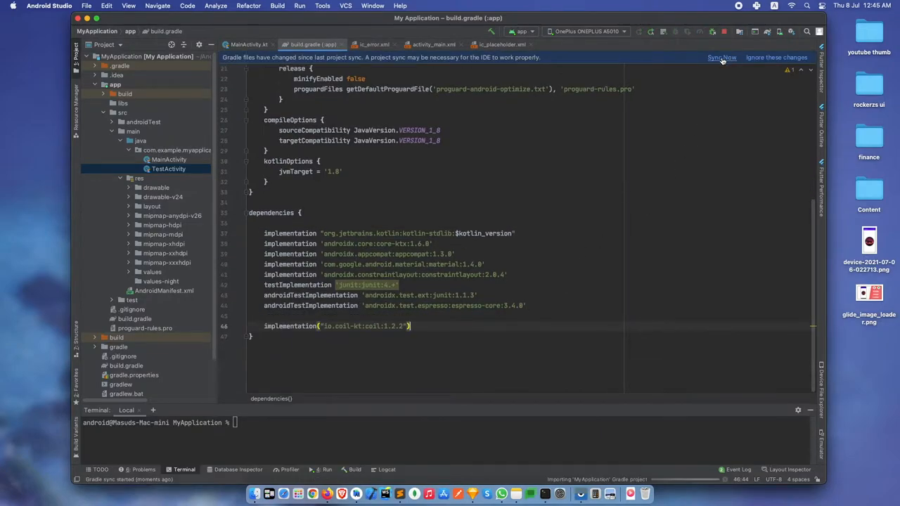
left_click(722, 56)
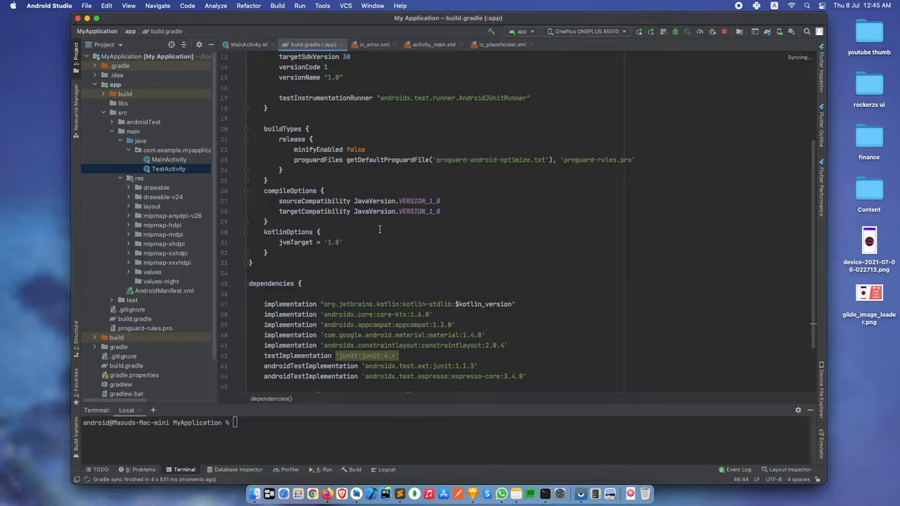
left_click(301, 191)
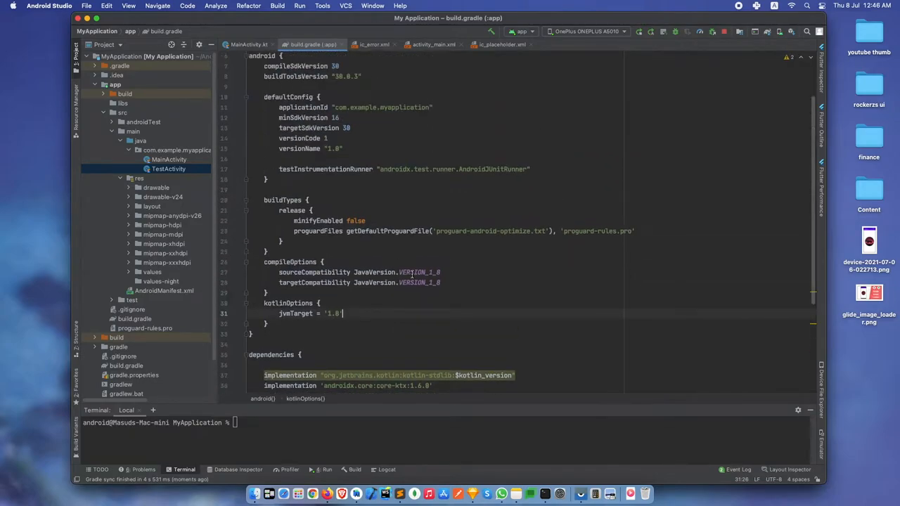
left_click(249, 44)
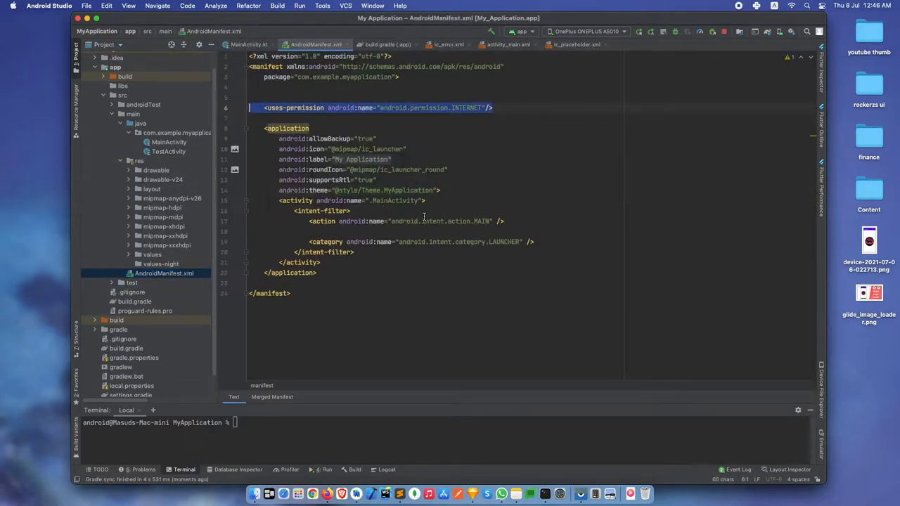
- In activity_main.xml add an ImageView with match_parent width and 300dp height
left_click(249, 43)
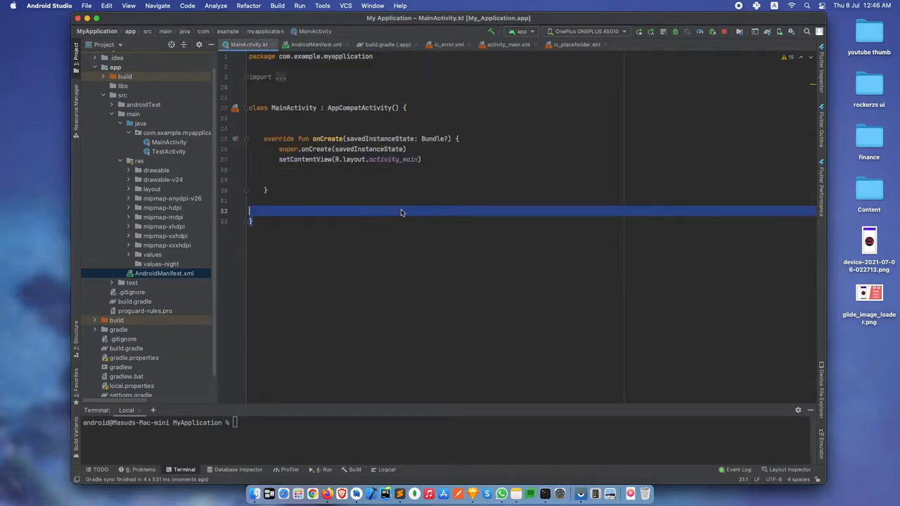
left_click(507, 43)
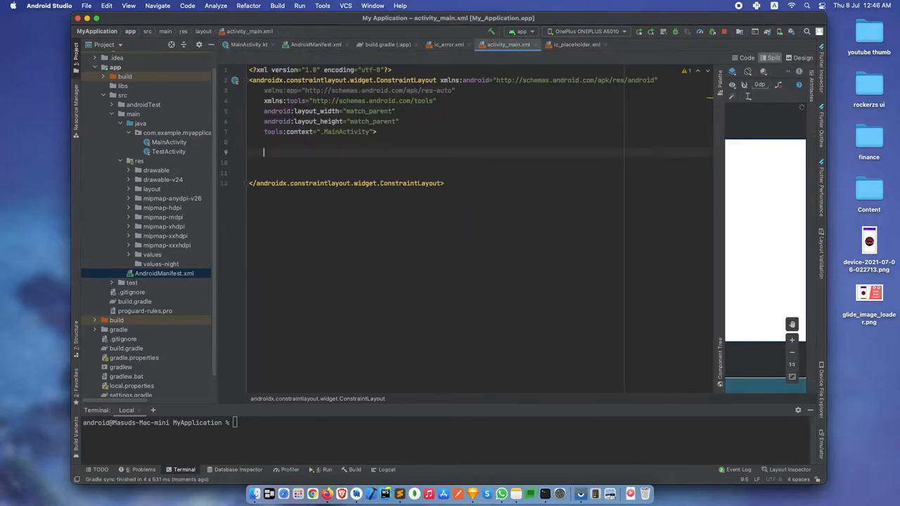
type("<ImageView")
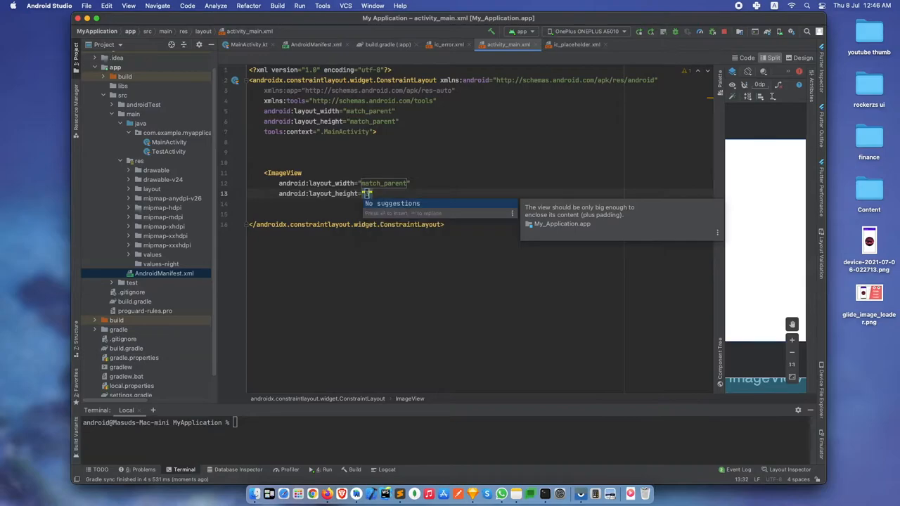
type("300dp")
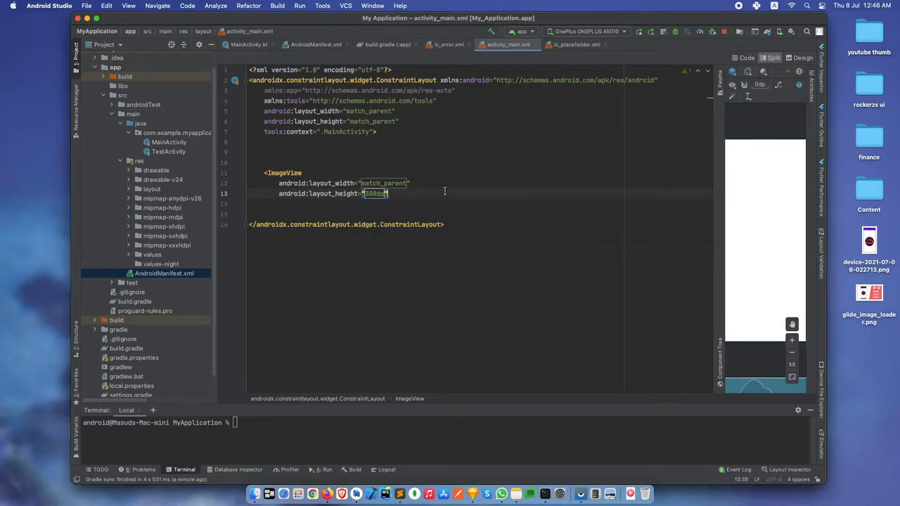
- Give the ImageView the id @+id/image_view and its remaining layout attributes
type("id")
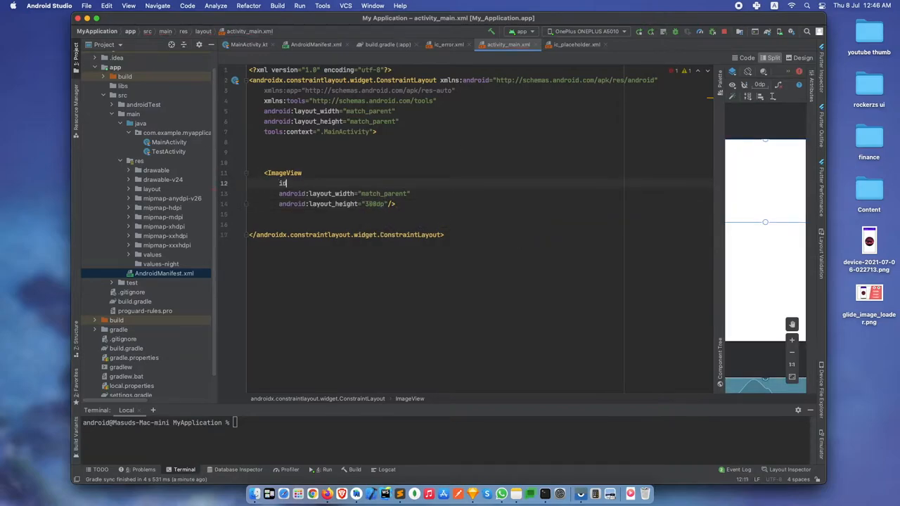
type("android:id=\"@+id/")
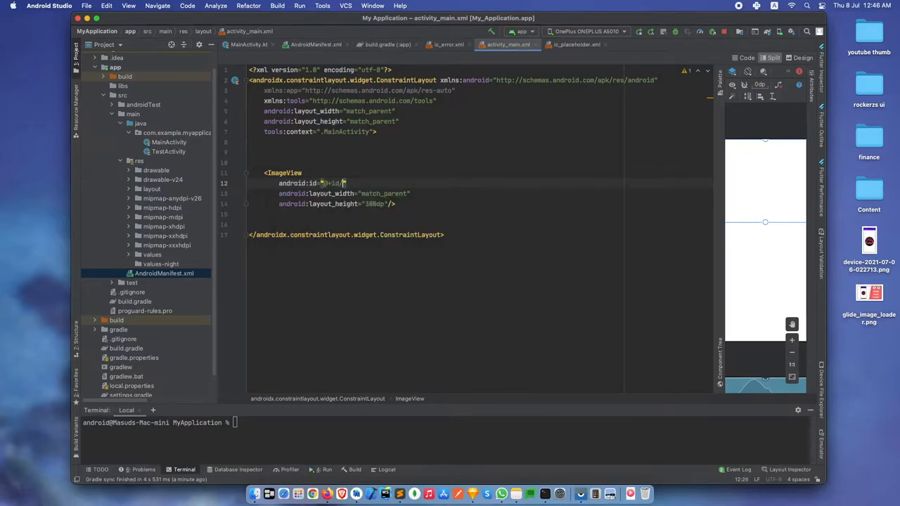
type("image_")
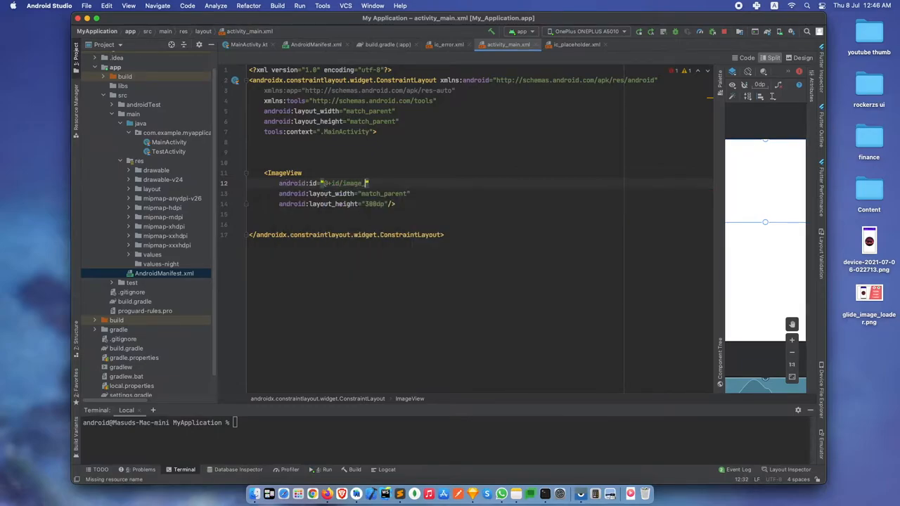
type("view")
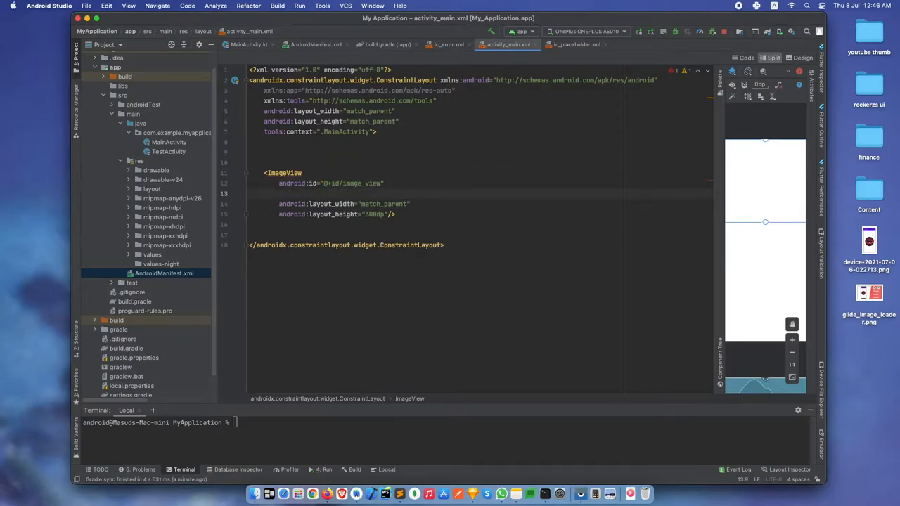
type("Top_to")
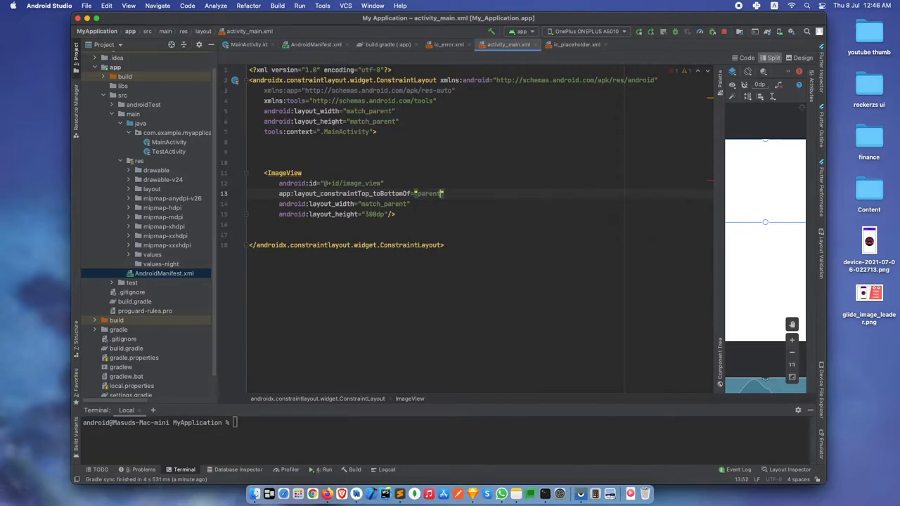
type("Bo")
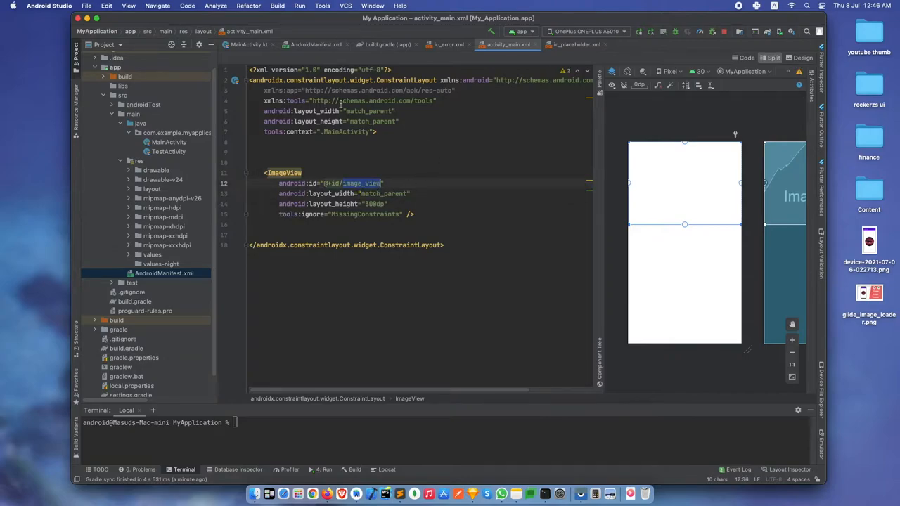
- Declare 'lateinit var image : ImageView' and assign it via findViewById(R.id.image_view) in onCreate
left_click(247, 43)
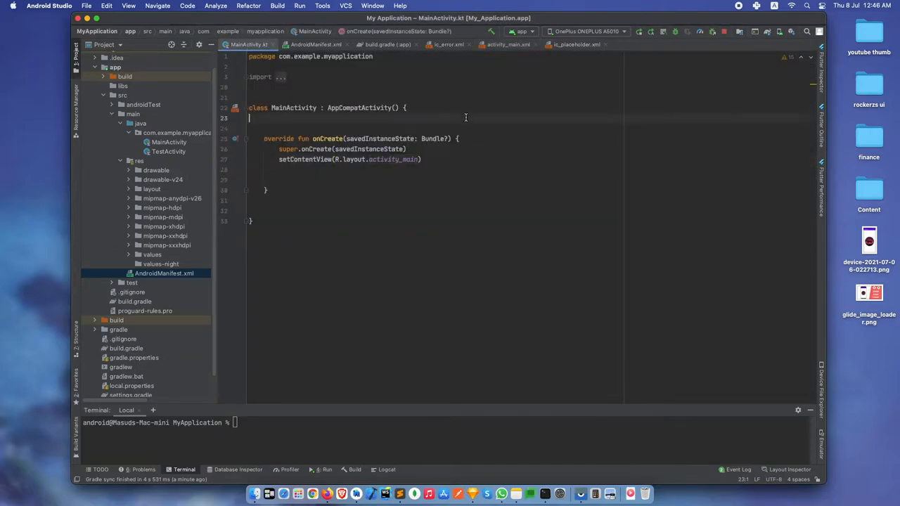
type("var")
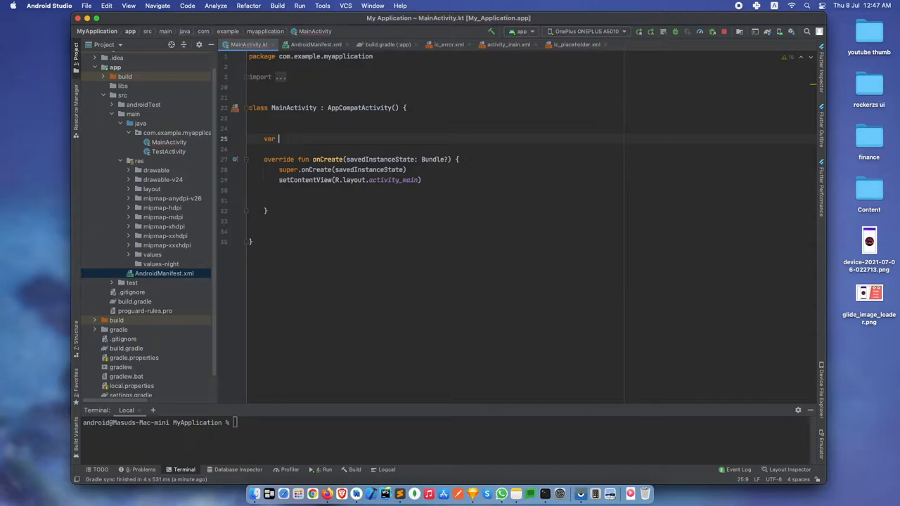
type("image : IImage")
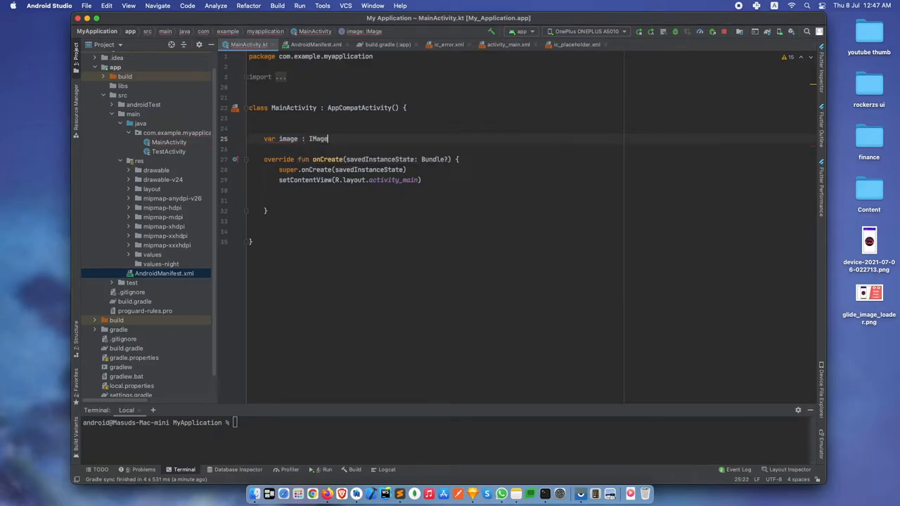
type("Ima")
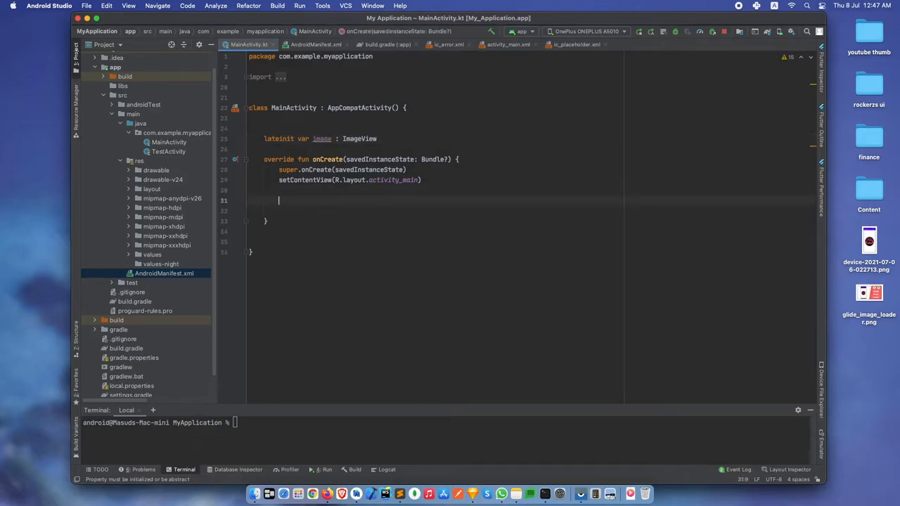
type("image =")
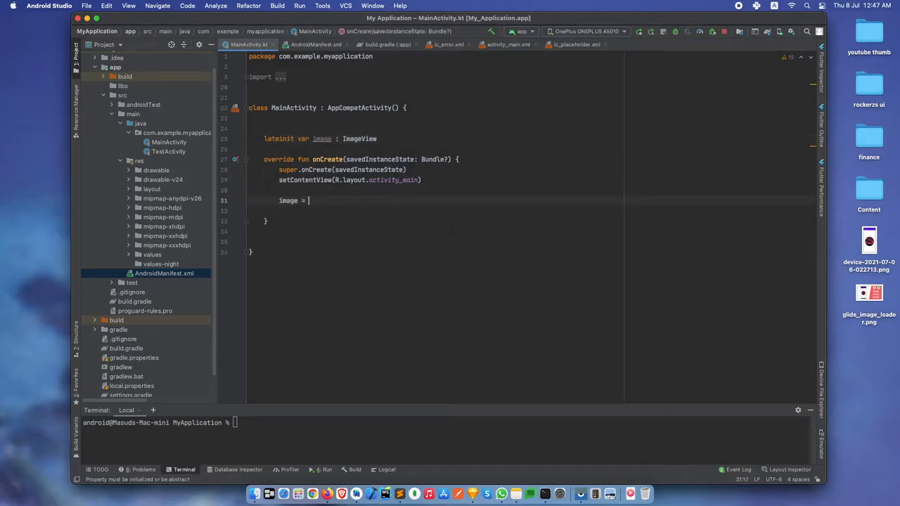
type("findViewById(R.id.image_view")
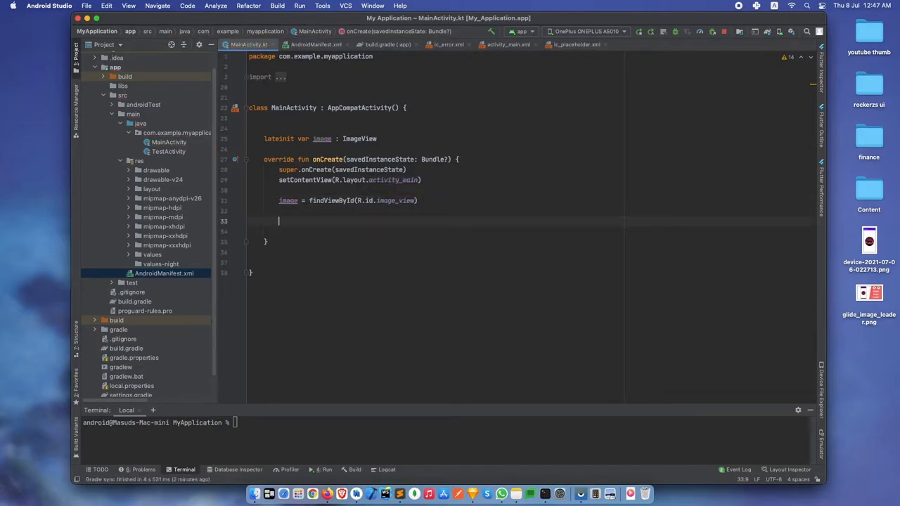
mouse_move(405, 481)
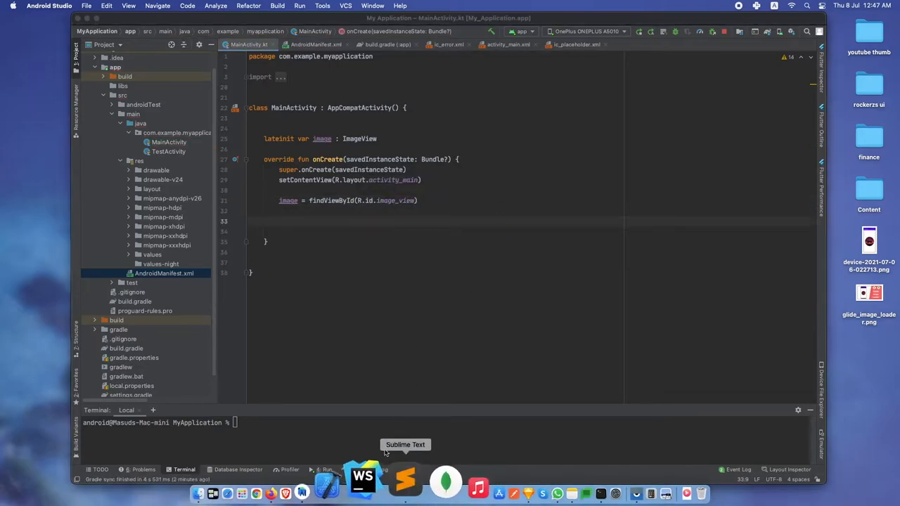
- Search Google Images for 'image', view the red-sky tree photo in its own tab and copy its URL
left_click(405, 482)
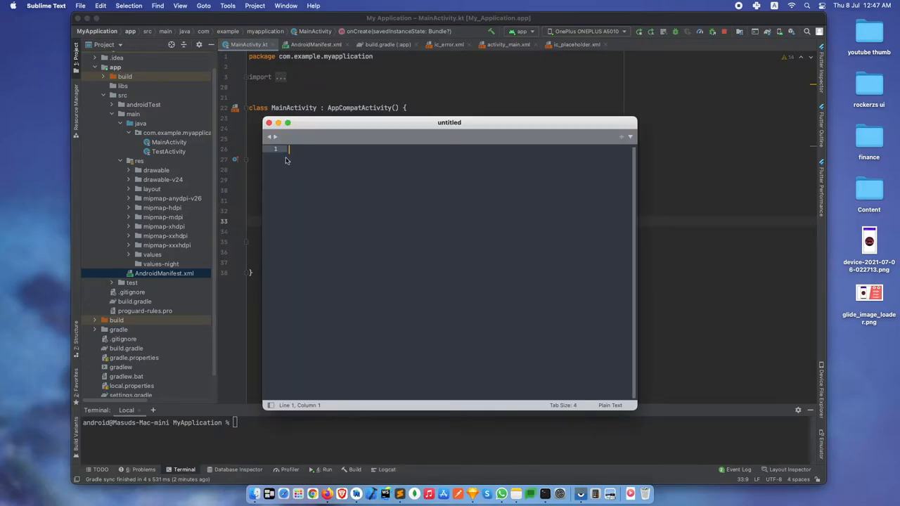
mouse_move(331, 481)
type("im")
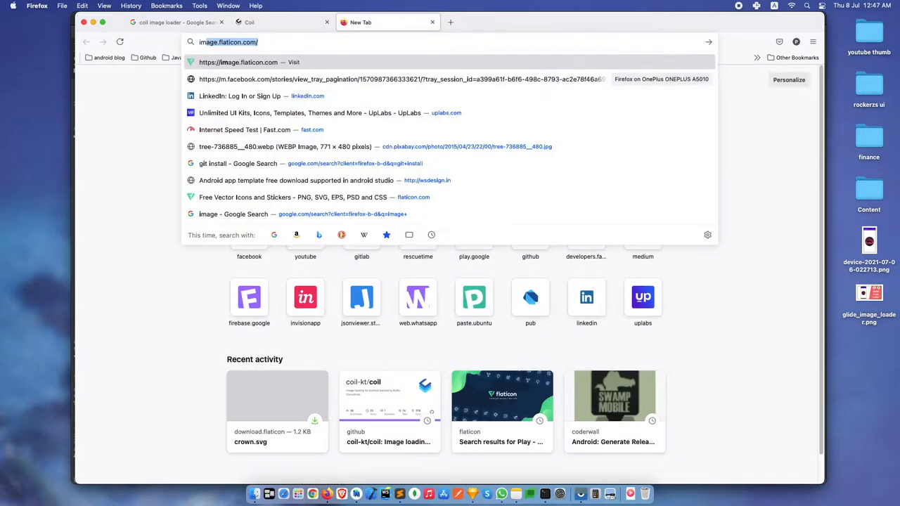
left_click(234, 214)
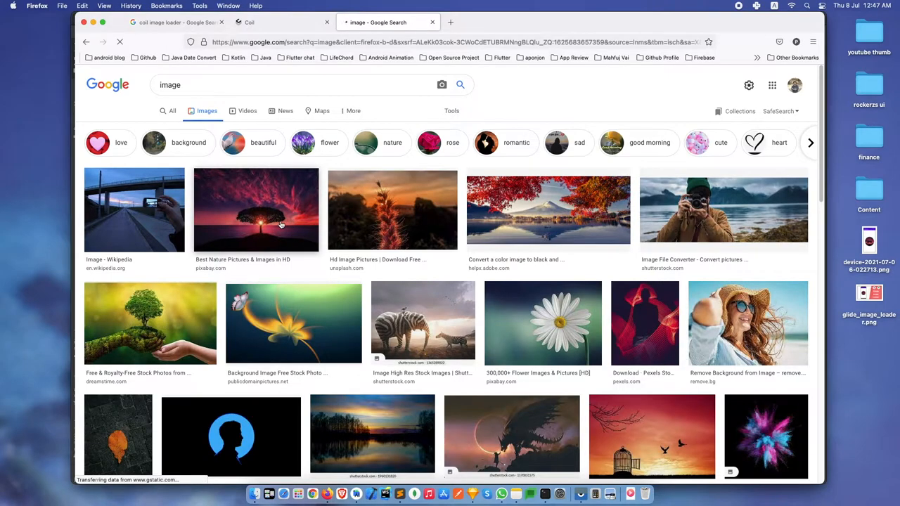
left_click(256, 210)
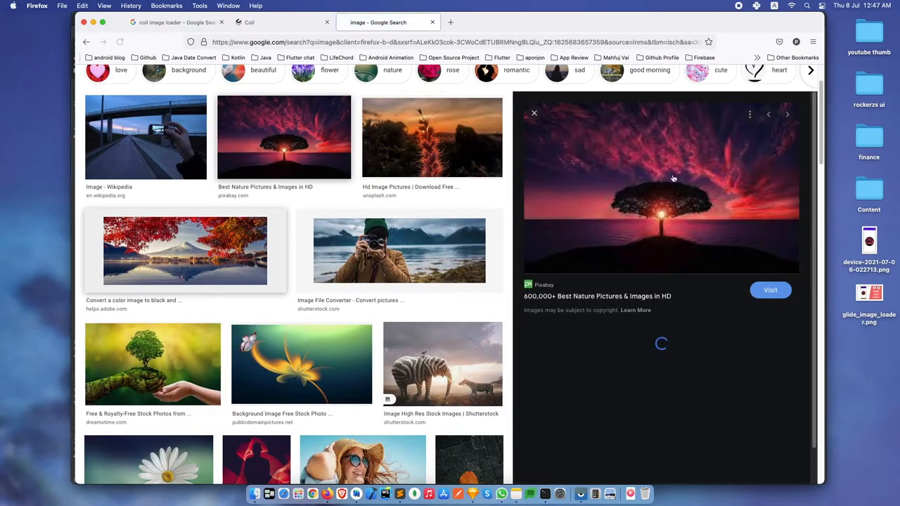
right_click(662, 183)
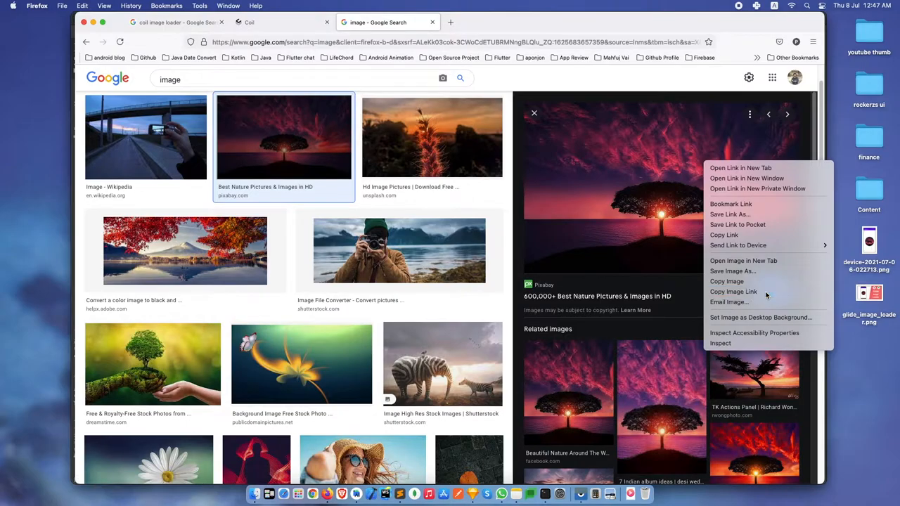
left_click(742, 260)
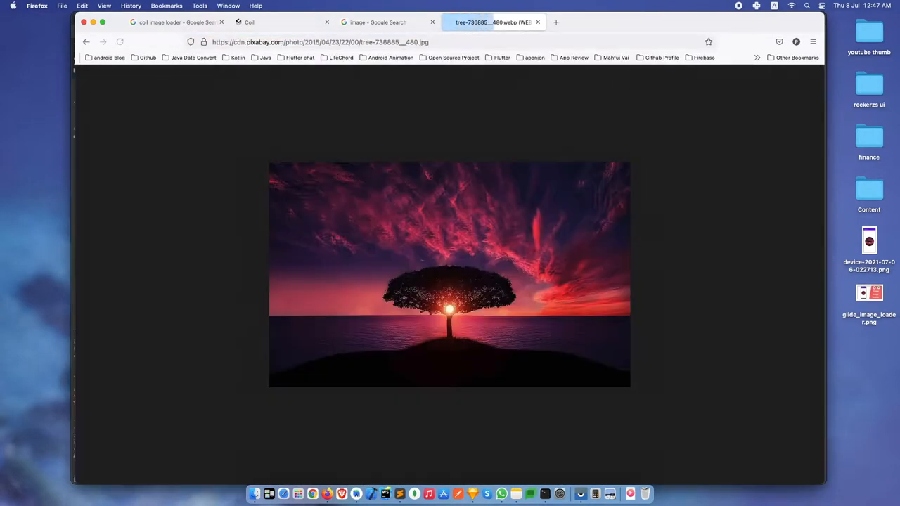
left_click(321, 42)
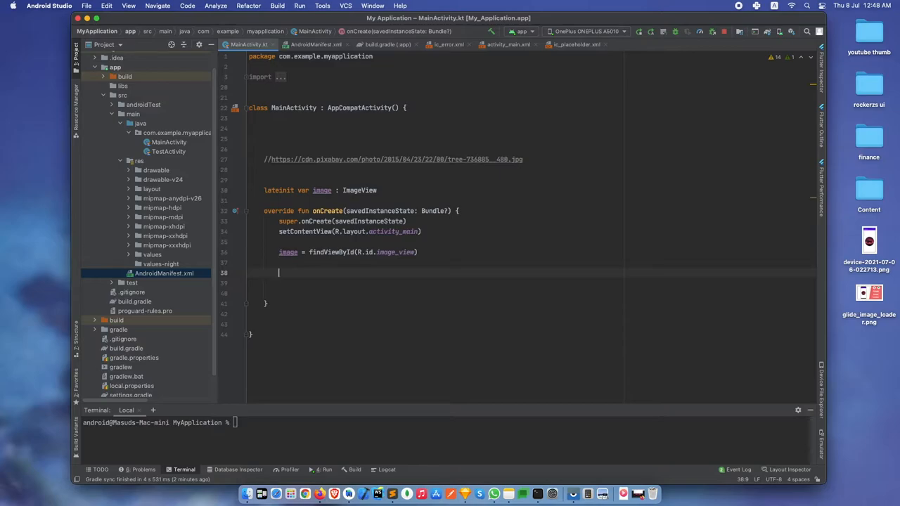
- Call image.load() with the Pixabay tree-sunset URL in onCreate and run the app
type("im")
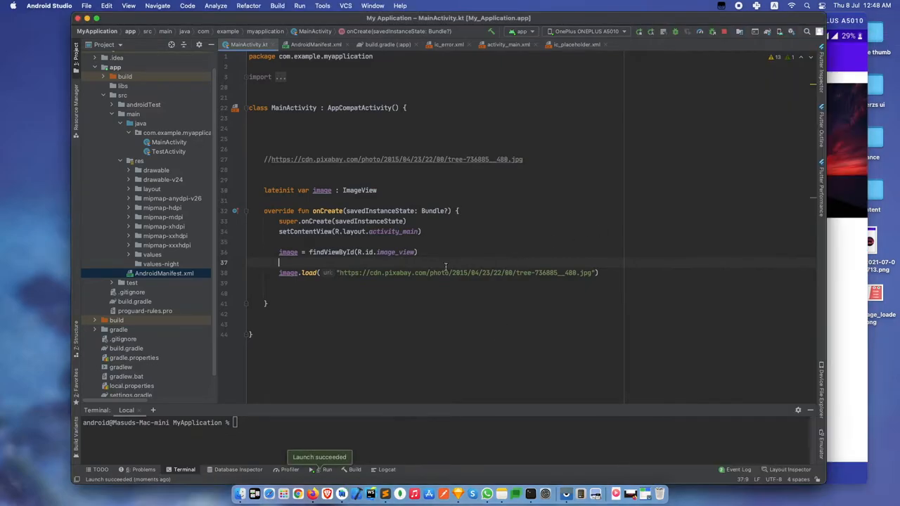
- Add android:layout_margin to the ImageView in activity_main.xml and return to MainActivity.kt
left_click(507, 44)
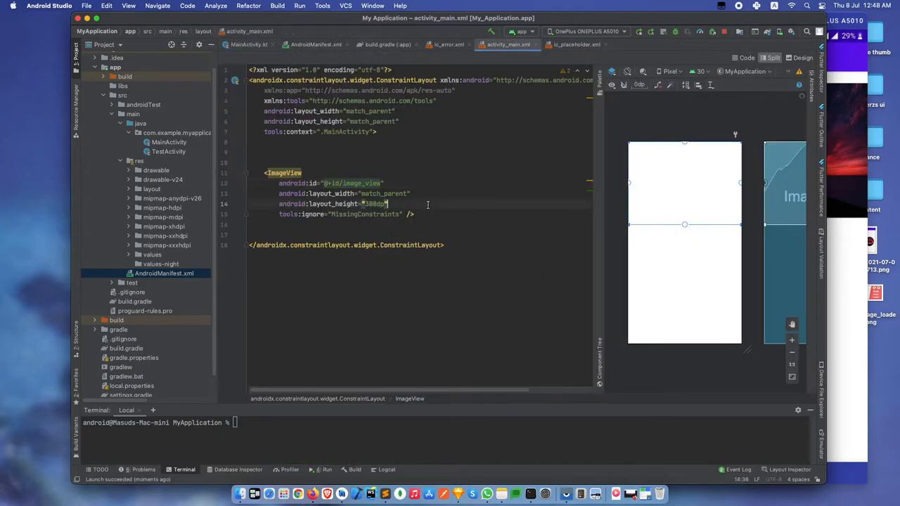
type("margin=\"30dp")
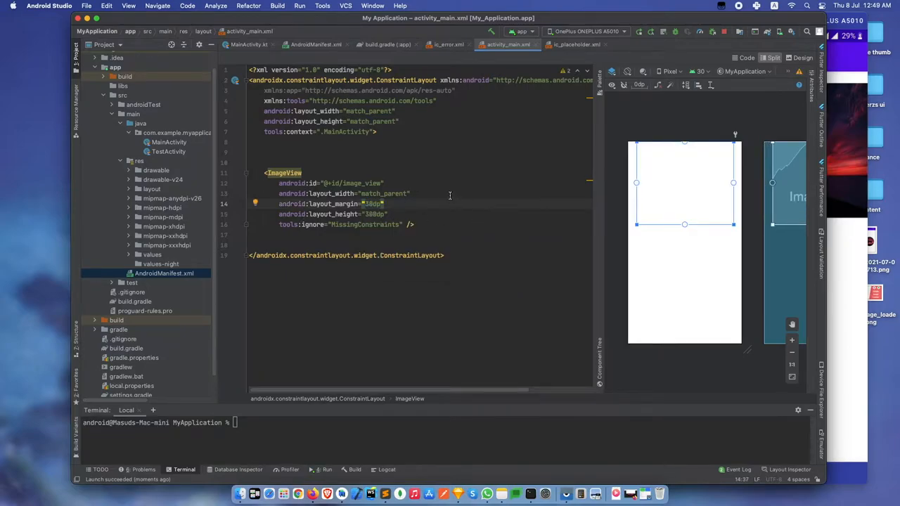
left_click(248, 44)
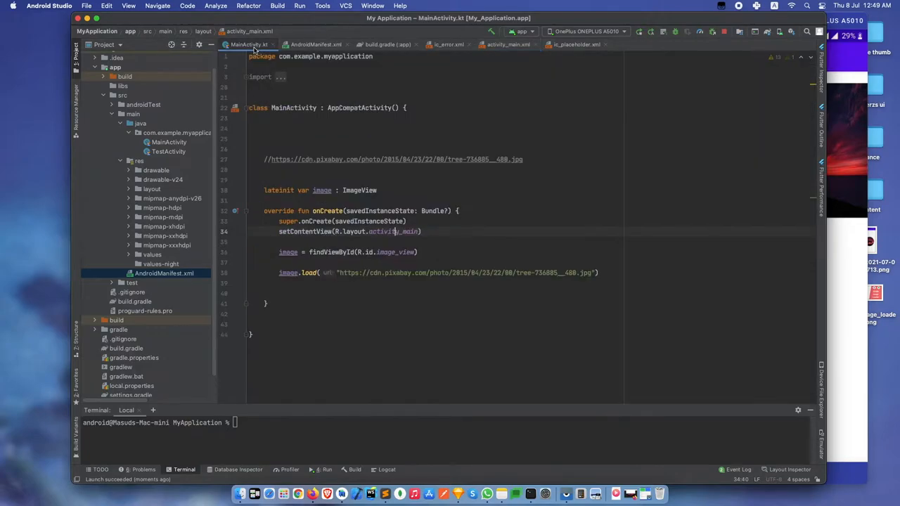
- Extend image.load with a lambda setting placeholder(R.drawable.ic_placeholder), checking the drawable file
left_click(518, 274)
type("{")
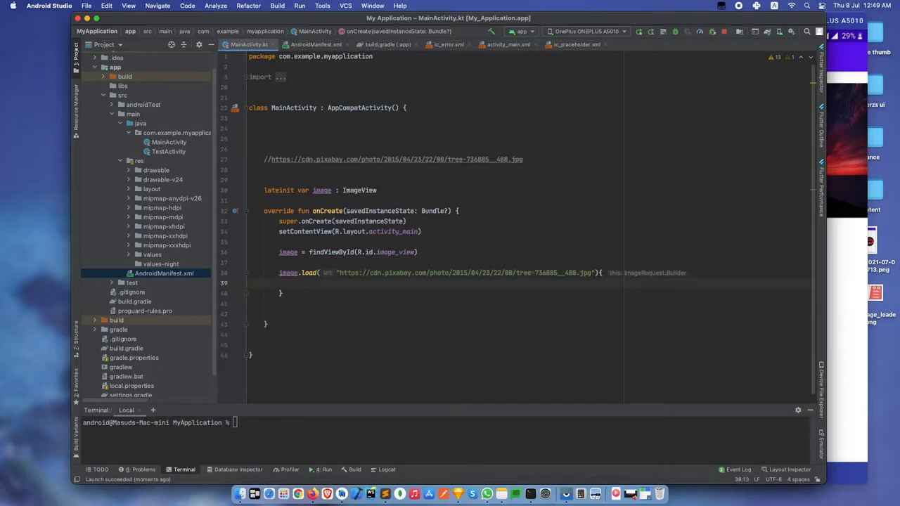
type("placeholder()")
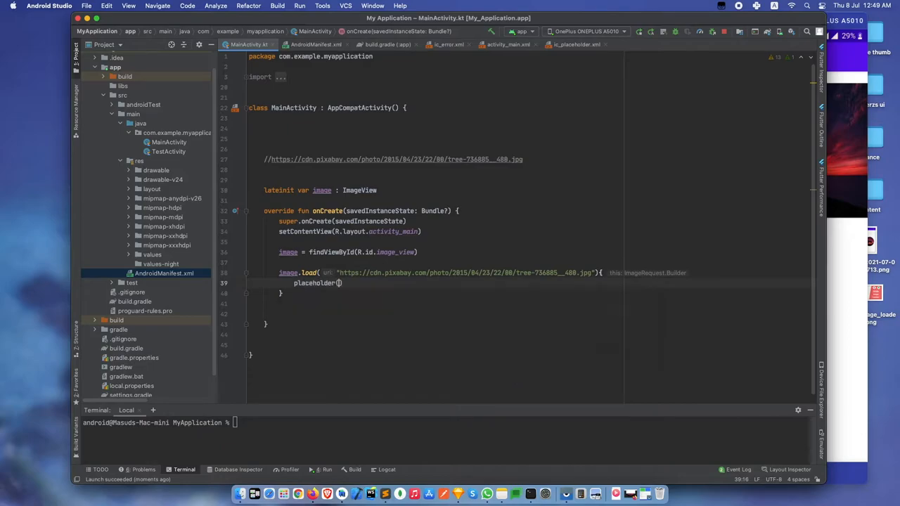
left_click(155, 170)
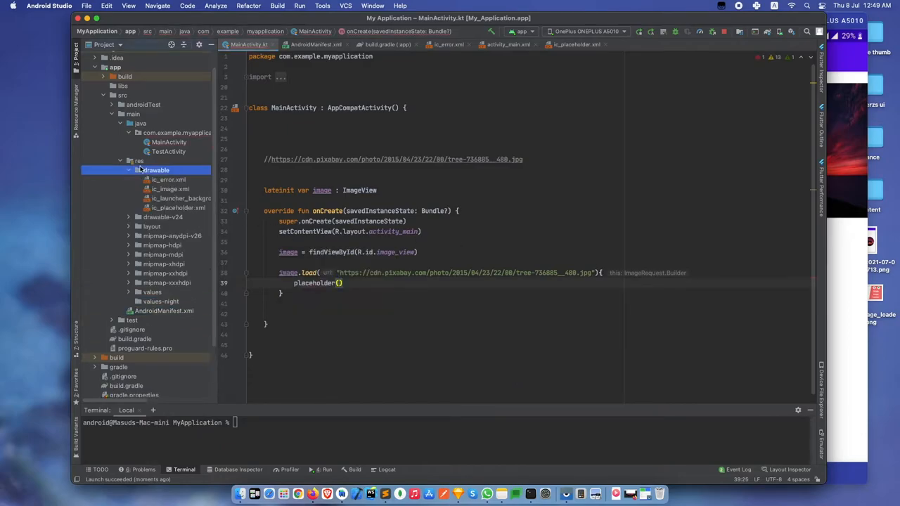
left_click(177, 208)
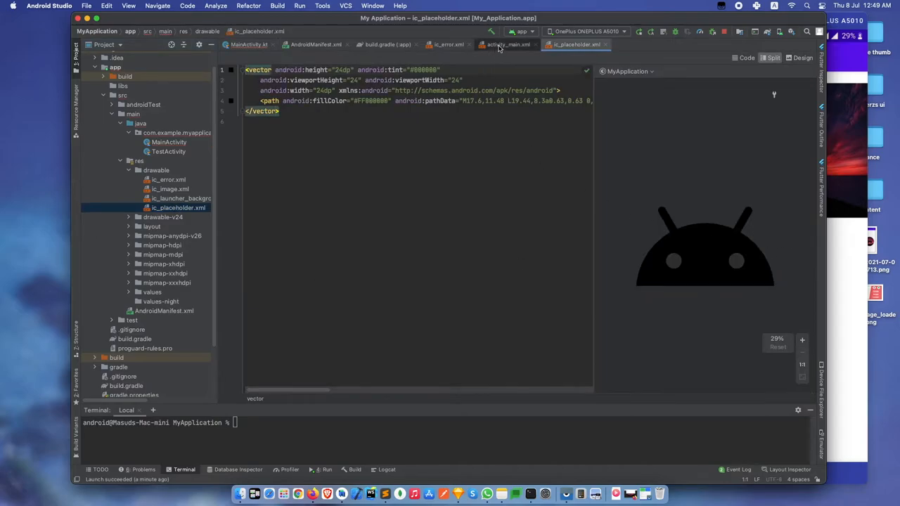
left_click(508, 44)
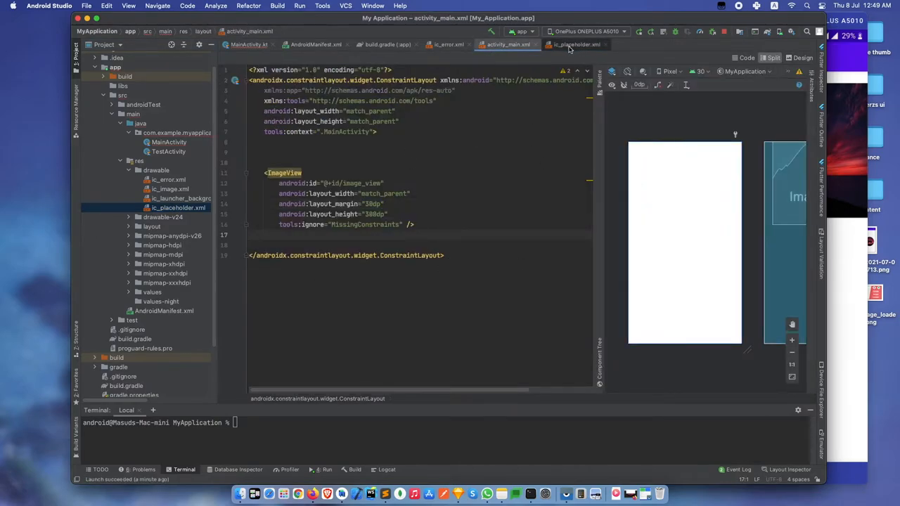
left_click(247, 44)
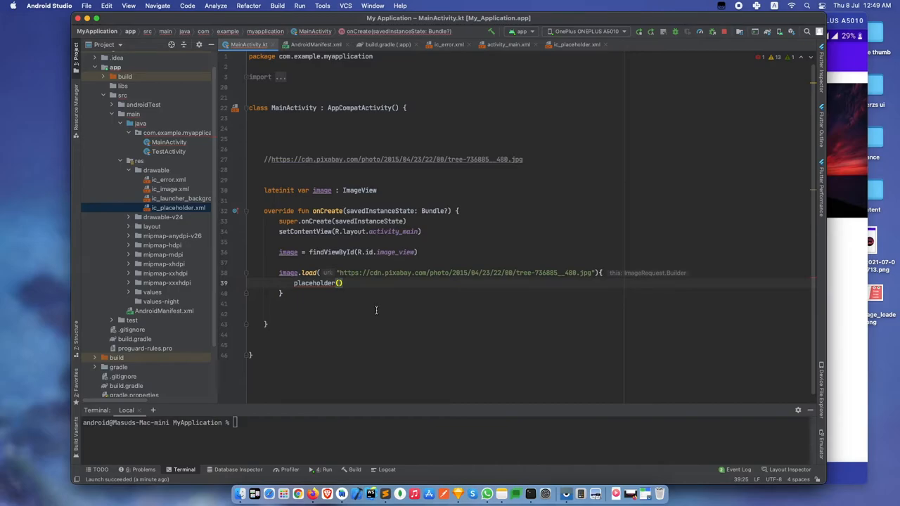
type(".drawable.ic_placehold")
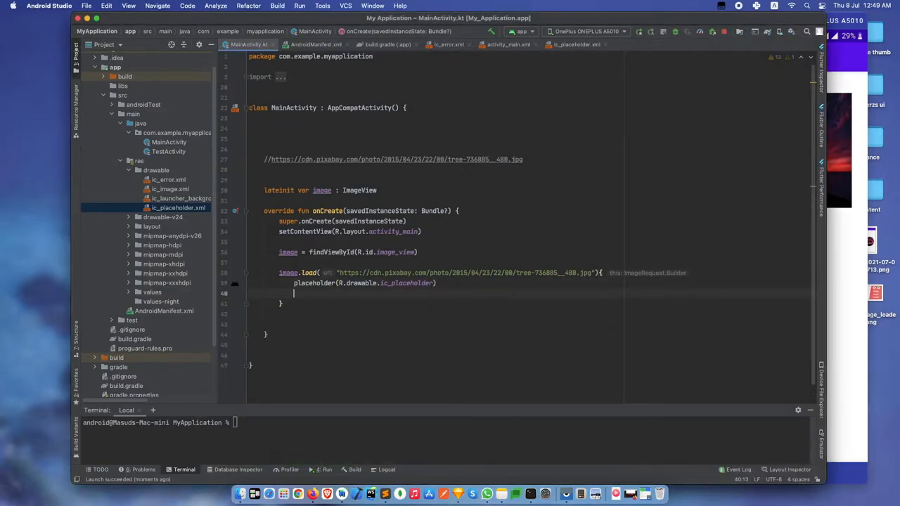
- Add error(R.drawable.ic_error) to the Coil request, glancing at build.gradle before returning to MainActivity.kt
type("error(R.drawable/.")
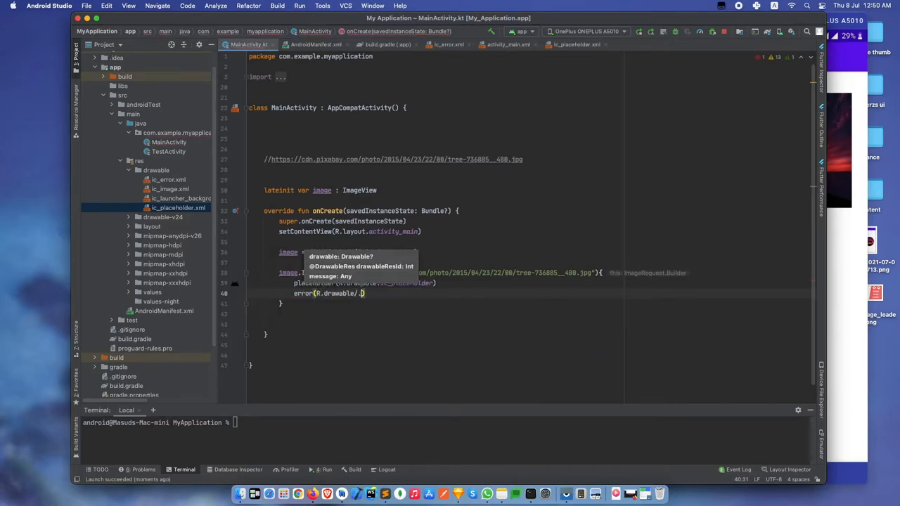
type(".")
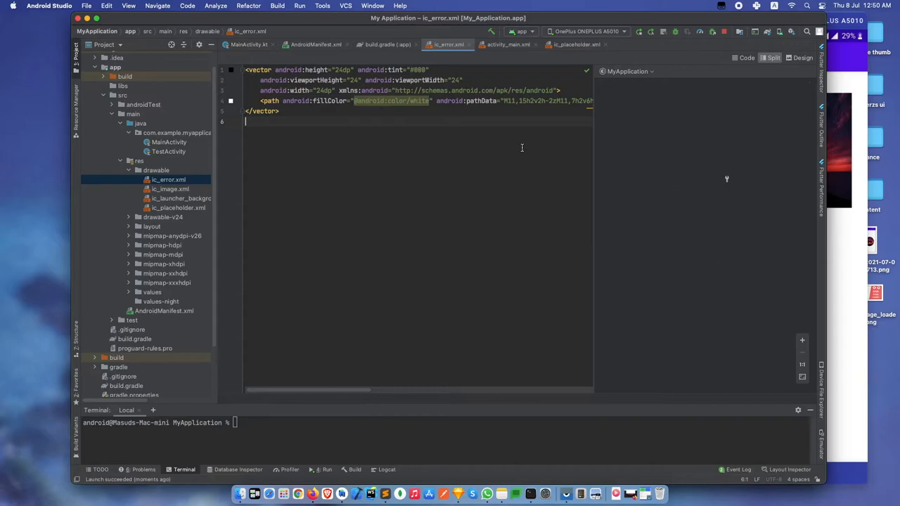
left_click(389, 44)
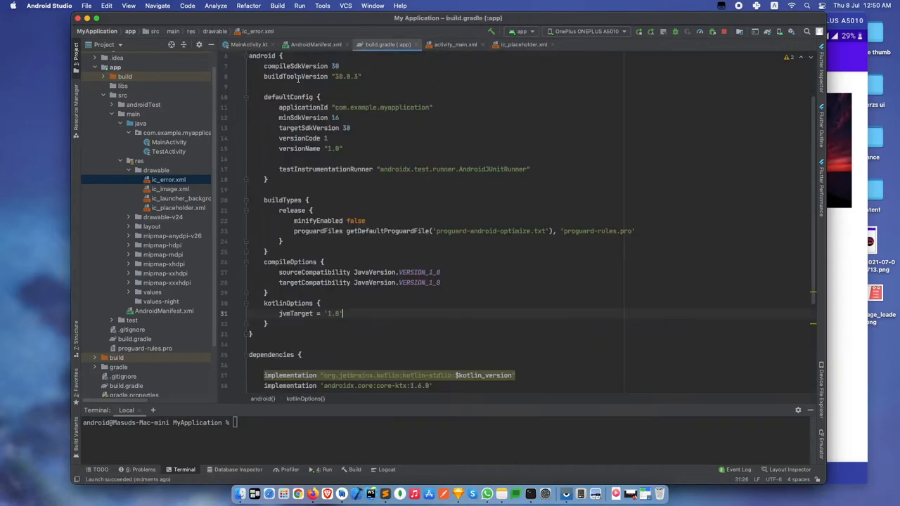
left_click(248, 44)
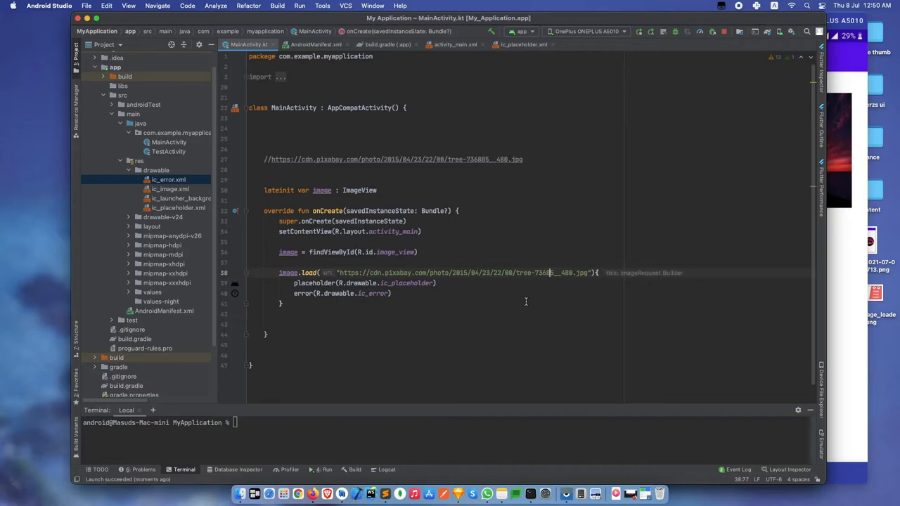
double_click(374, 294)
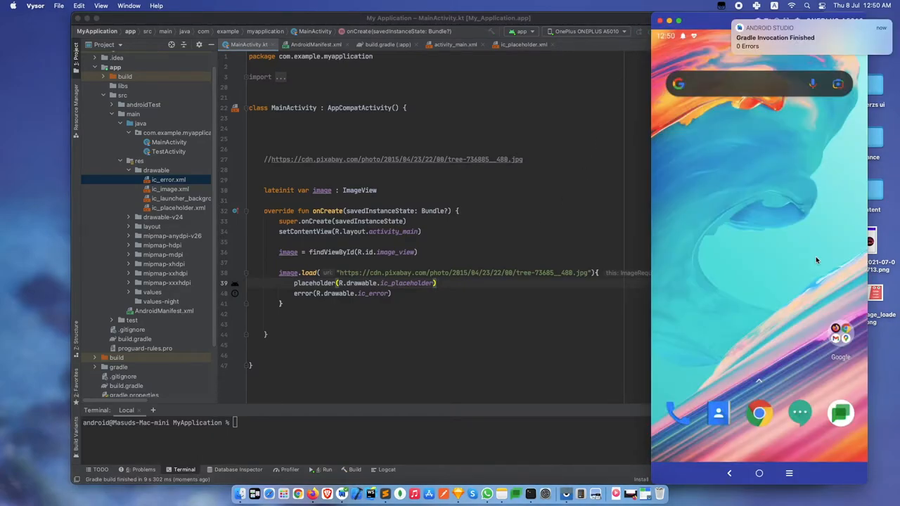
- Bring the mirrored phone forward to see the app showing the ic_error icon
left_click(326, 469)
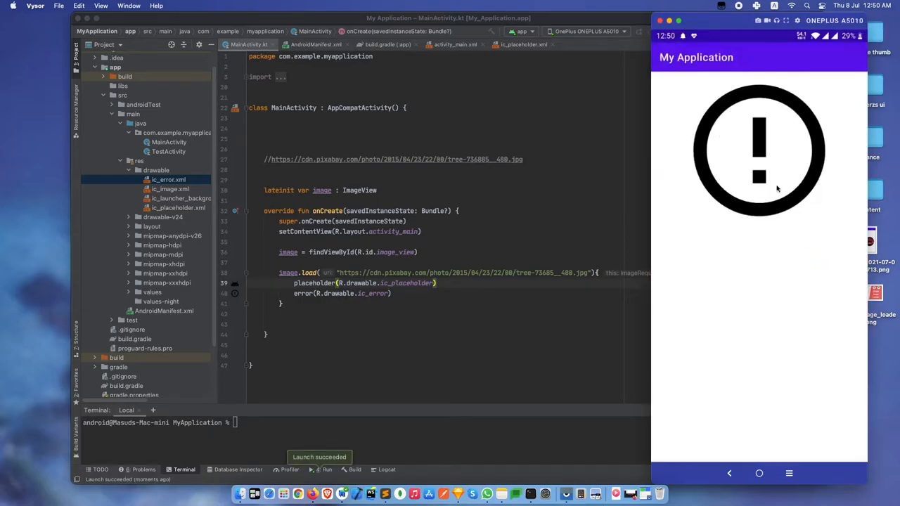
mouse_move(786, 181)
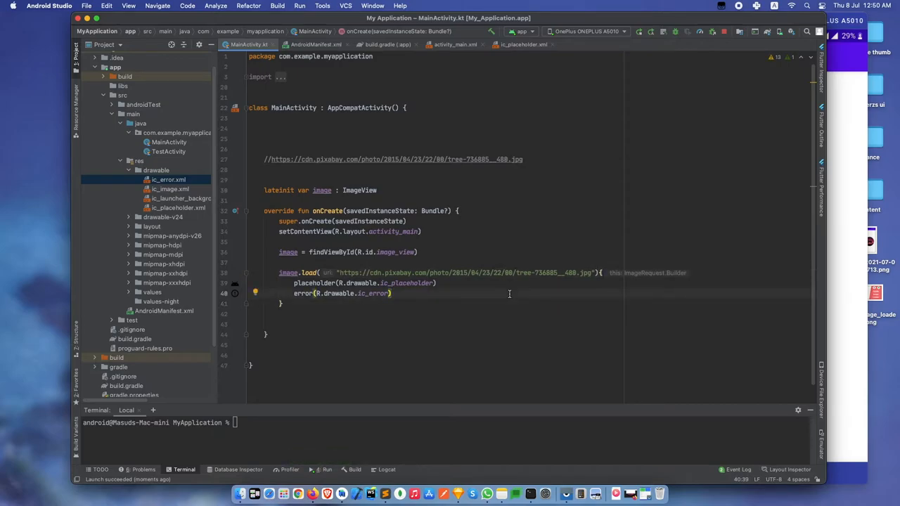
- Add memoryCachePolicy(CachePolicy.ENABLED) on a new line in the load request
key("Return")
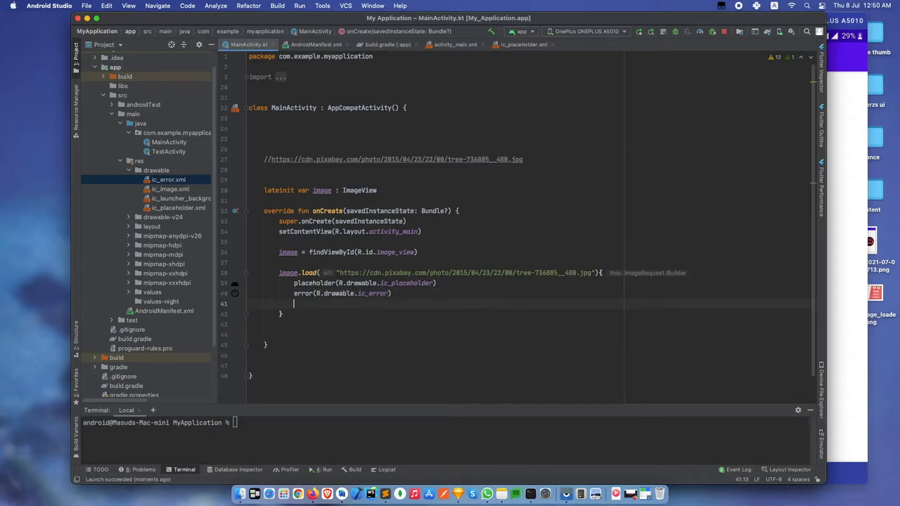
type("memory")
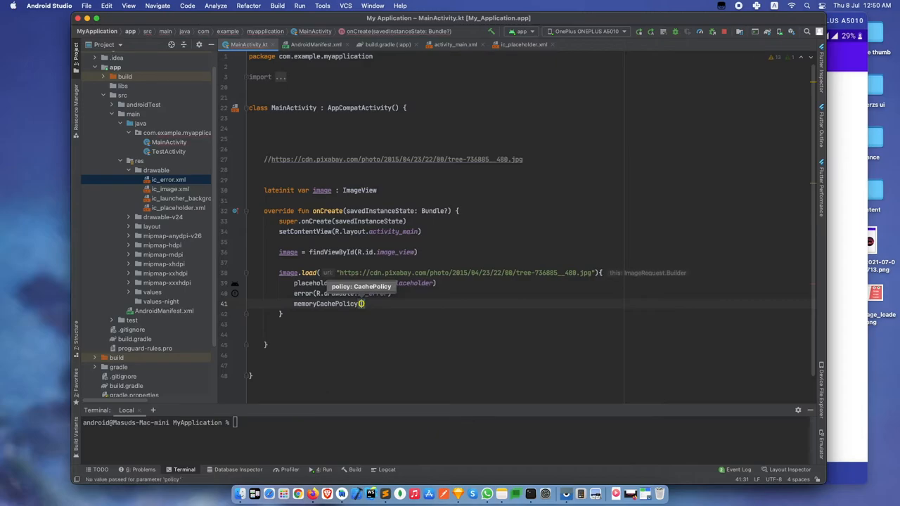
type("Ca")
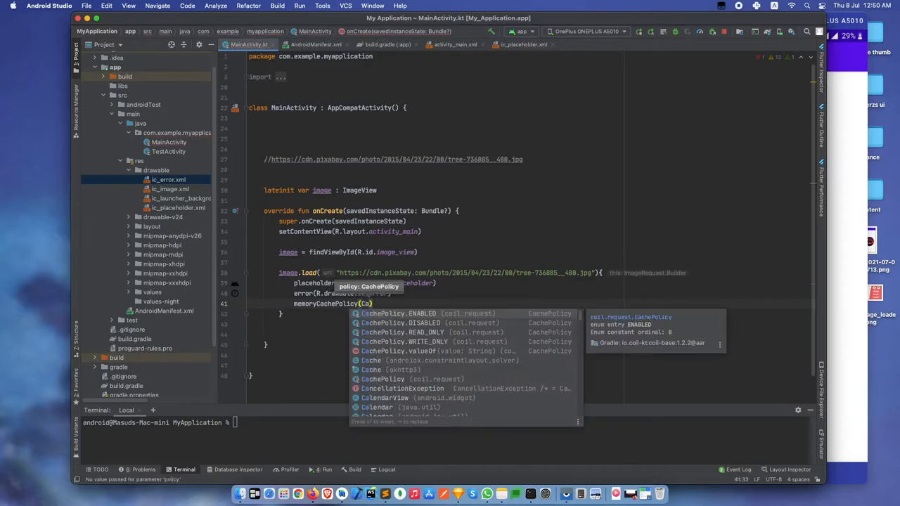
left_click(408, 314)
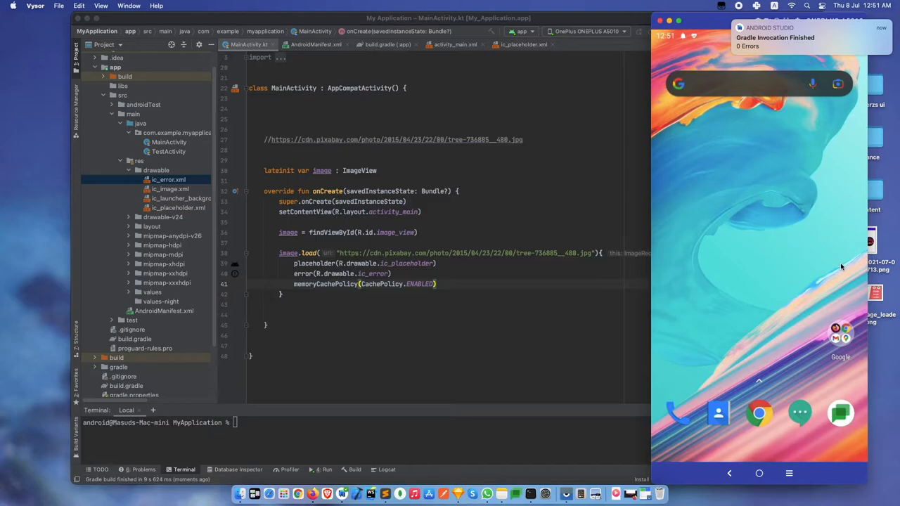
- Watch the app load the sunset tree photo on the phone, then switch off Wi-Fi from quick settings
left_click(326, 470)
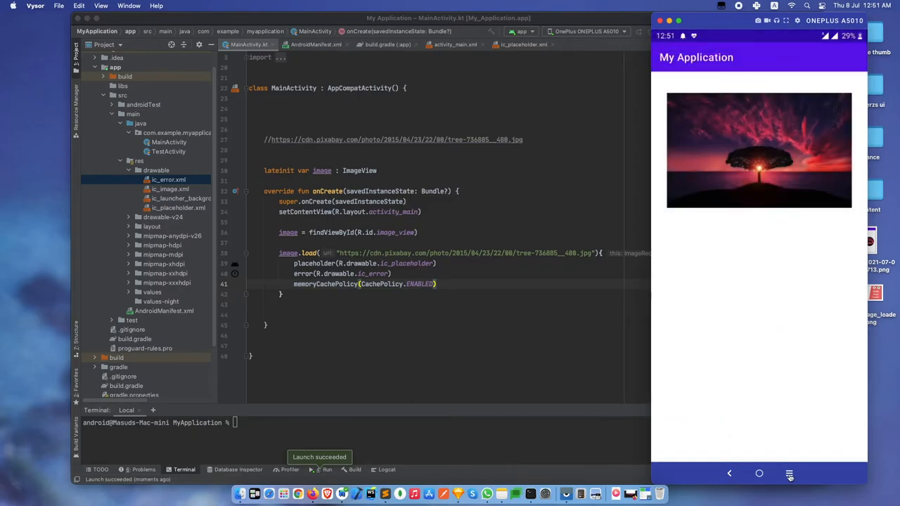
left_click(789, 472)
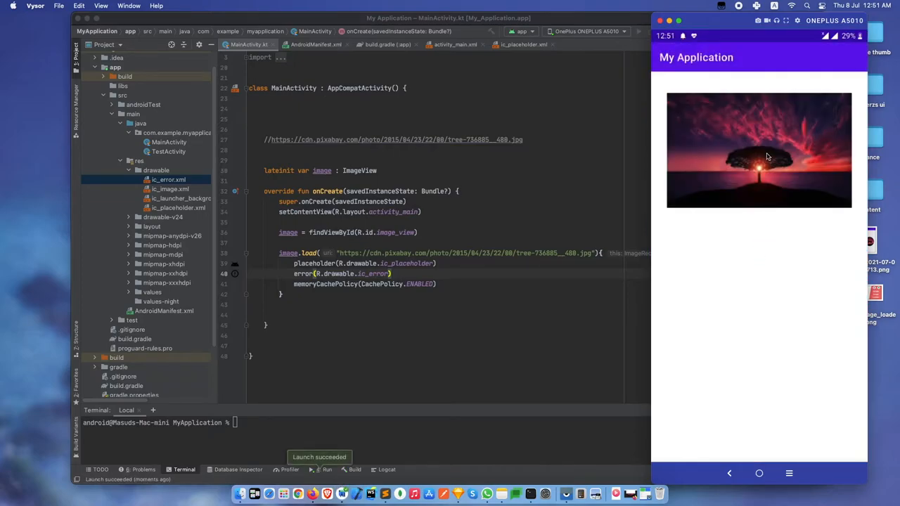
mouse_move(751, 132)
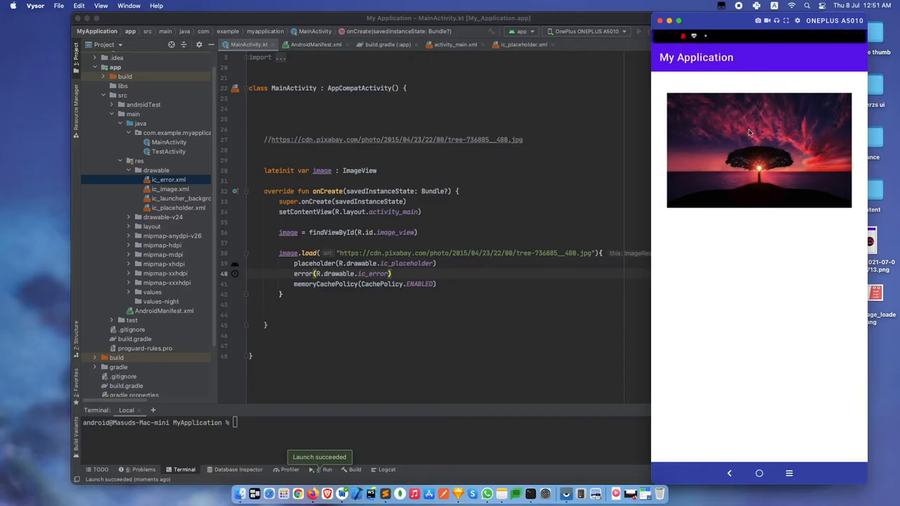
left_click_drag(760, 40, 760, 211)
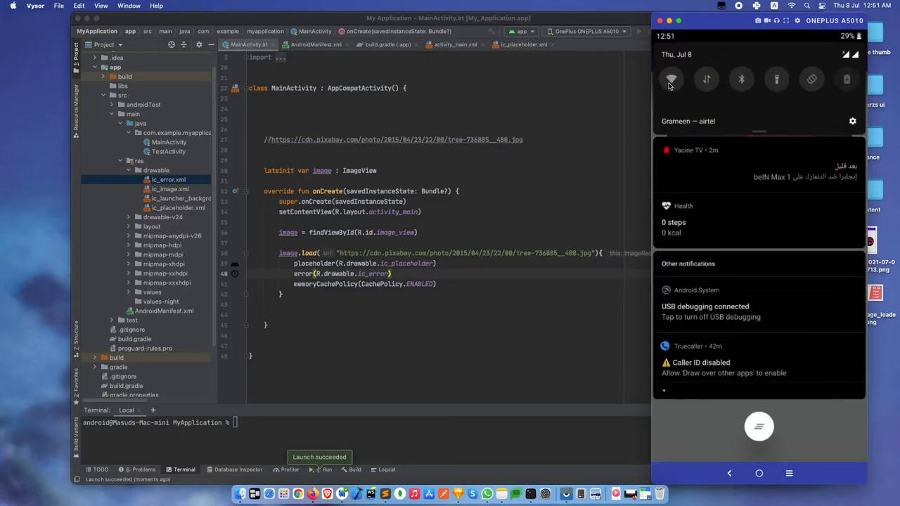
left_click(671, 79)
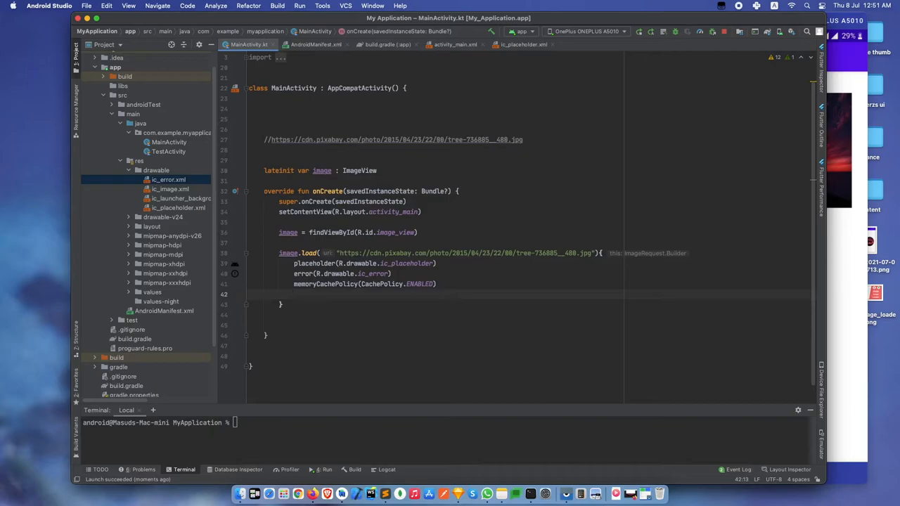
- Add crossfade(true) and crossfade(1000) to the load request
type("crossfade(")
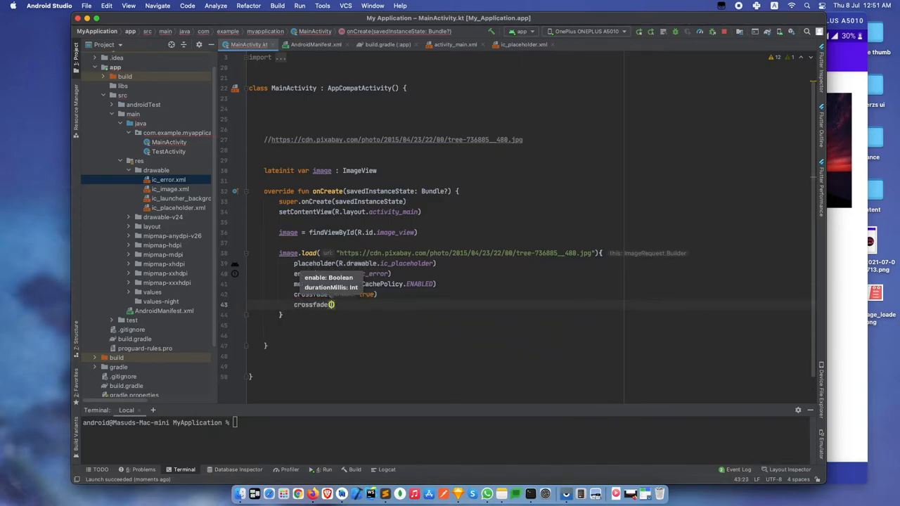
type("1000")
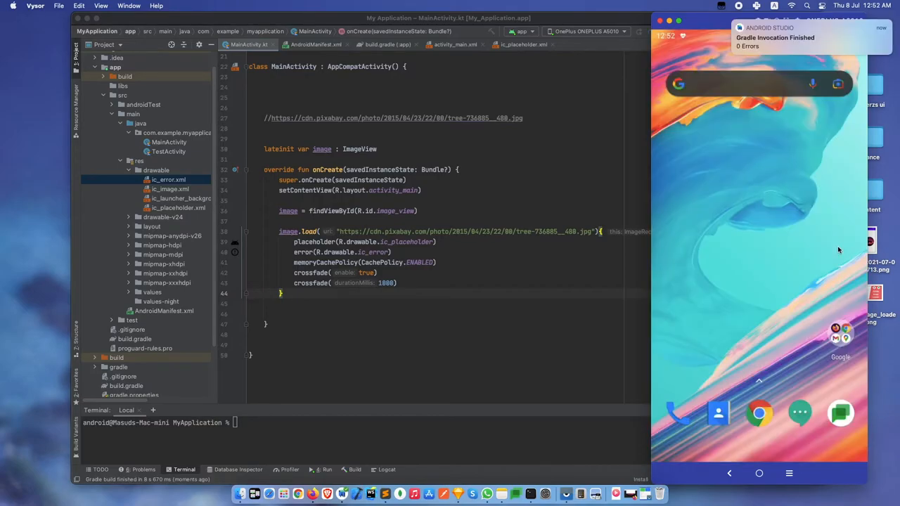
- Bring the mirrored phone forward to watch the tree photo fade in
left_click(326, 470)
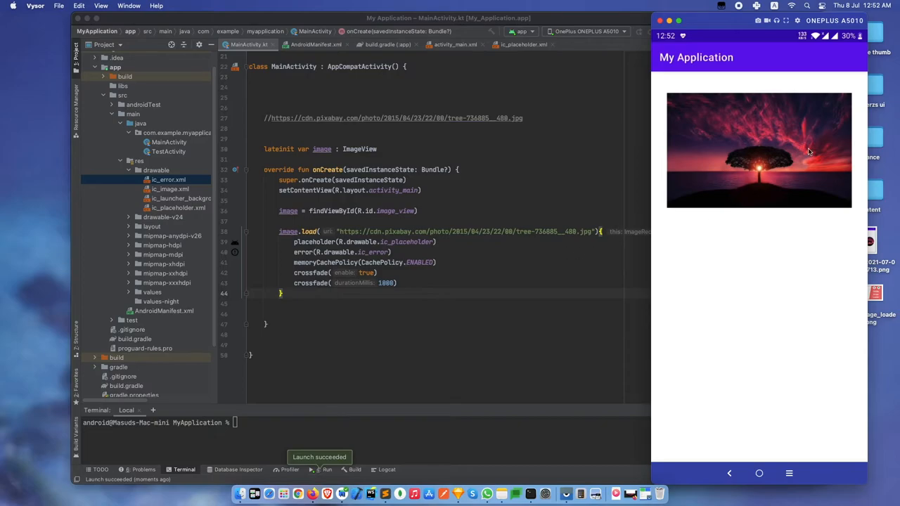
mouse_move(753, 161)
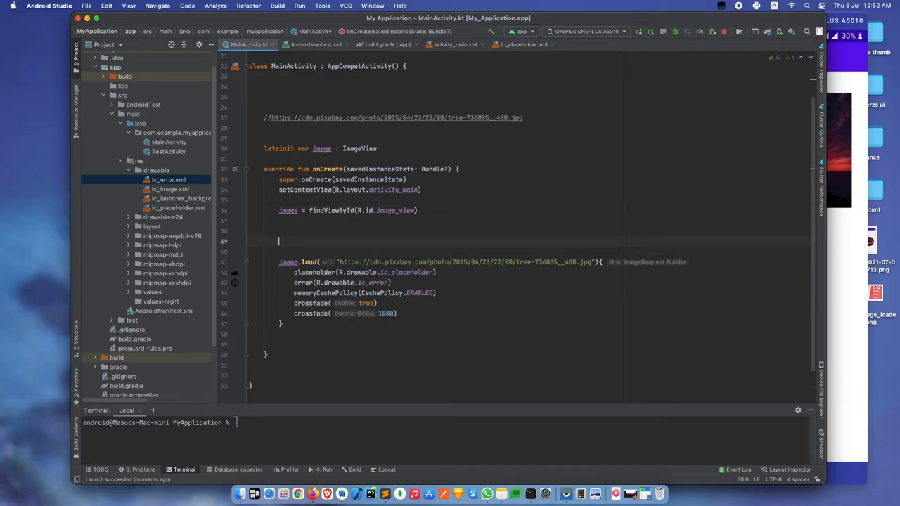
- Write a comment above image.load listing RoundCorner, CircleCrop, Blur and Grayscale
type("/**")
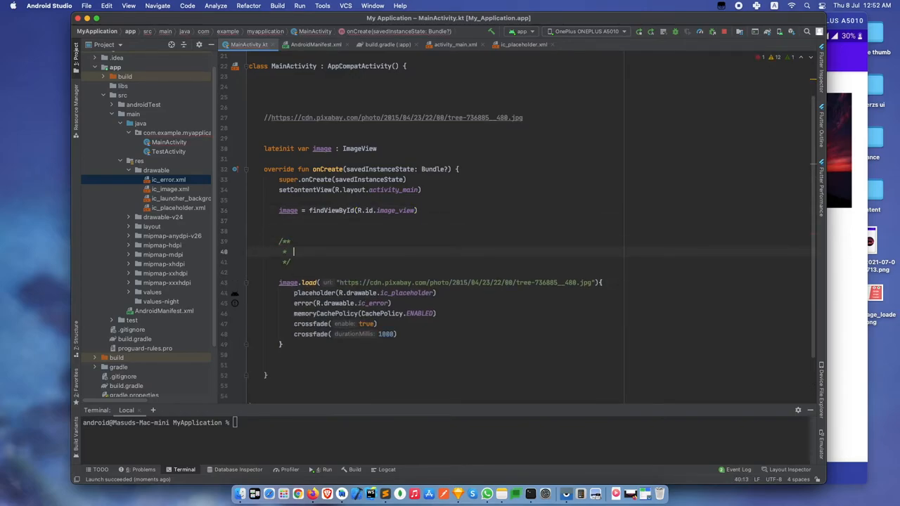
type("RoundCorner")
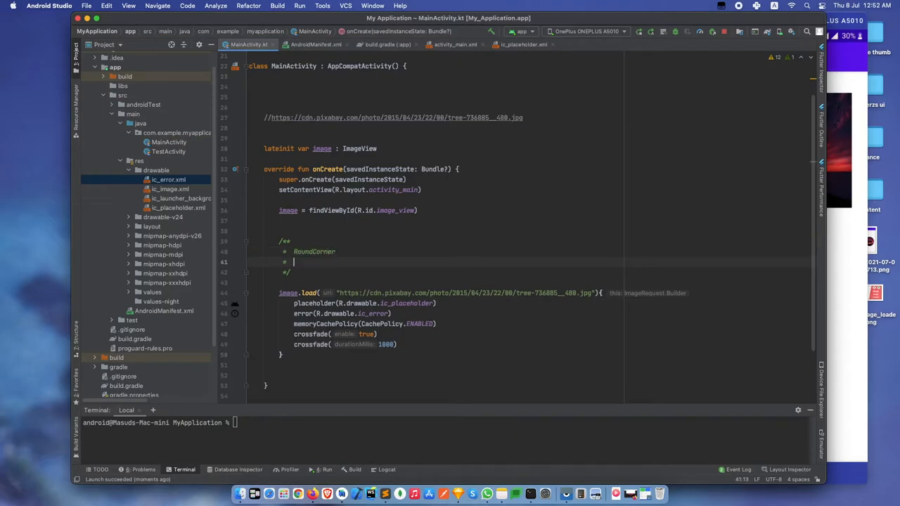
type("Cir")
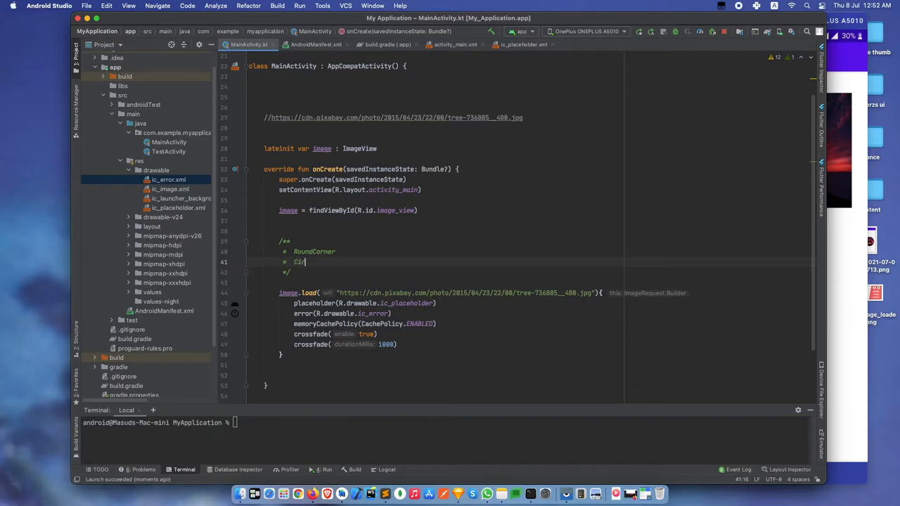
type("cleCrop")
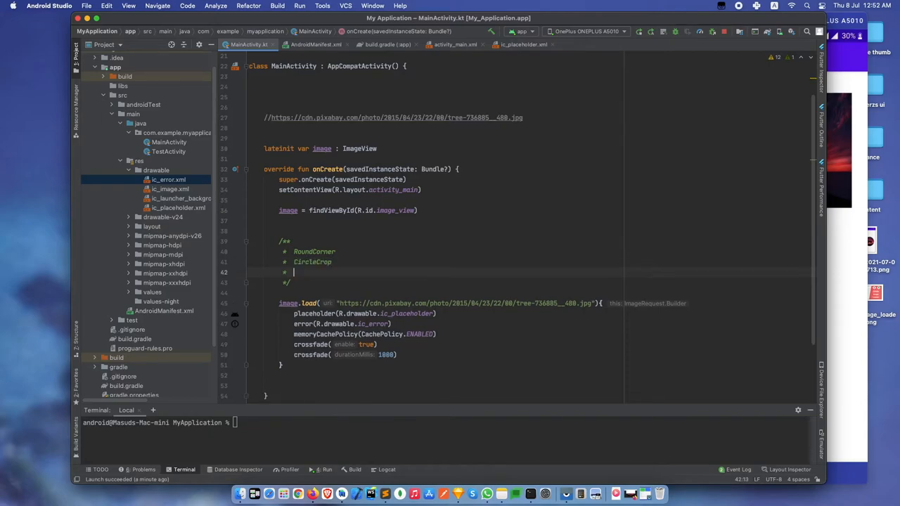
type("Blur")
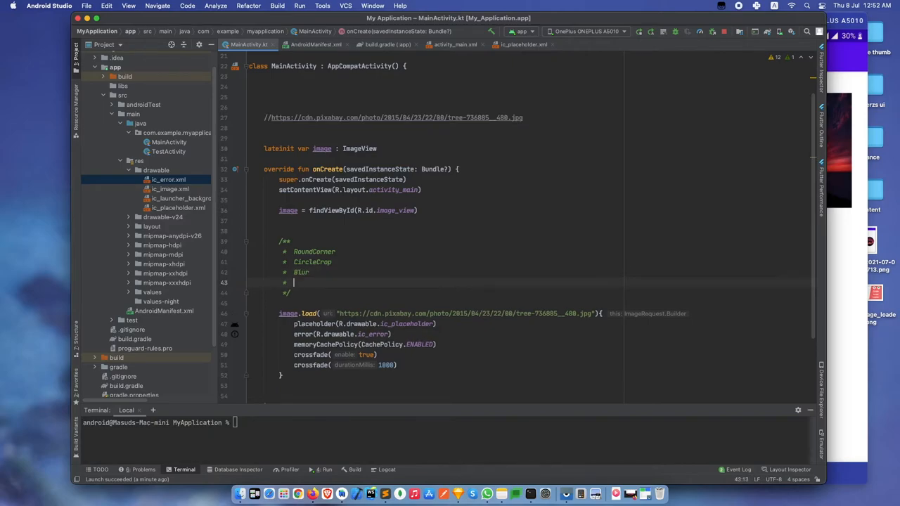
type("Grysc")
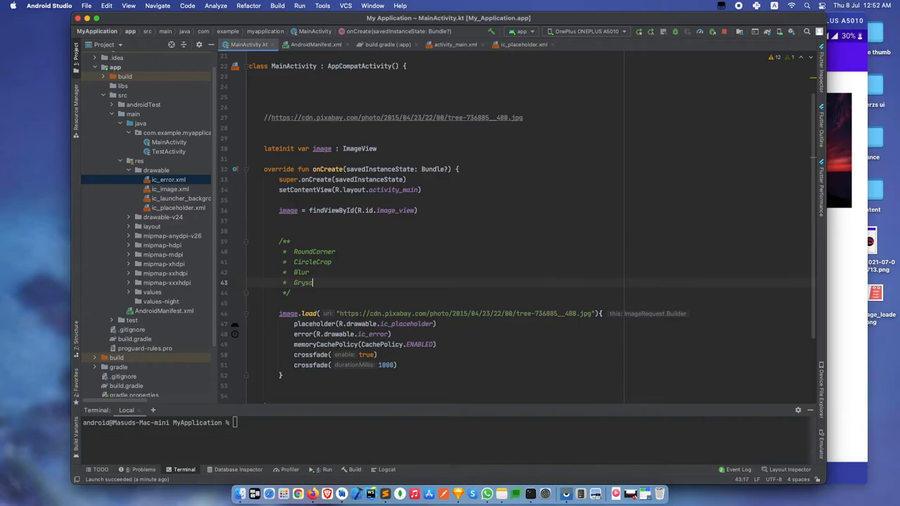
type("ale")
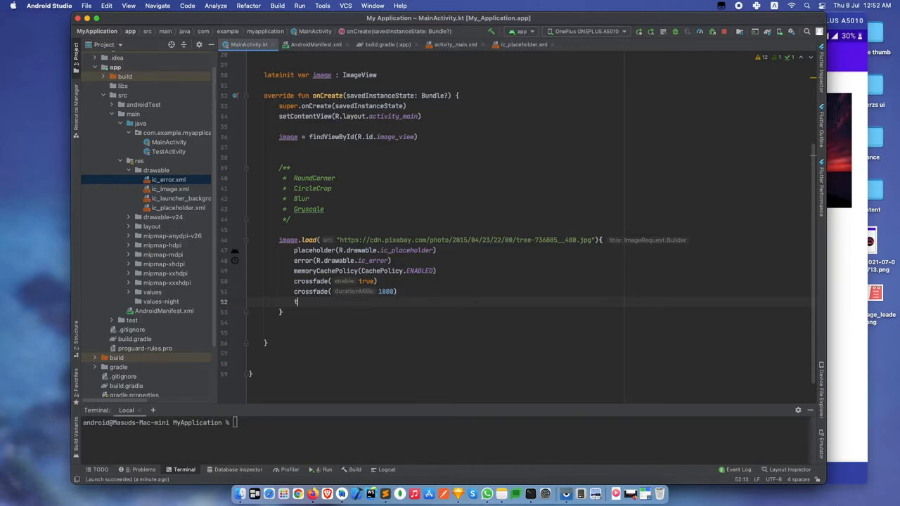
- Add transformations(RoundedCornersTransformation(18f)) to the load request via autocomplete
type("transformations(")
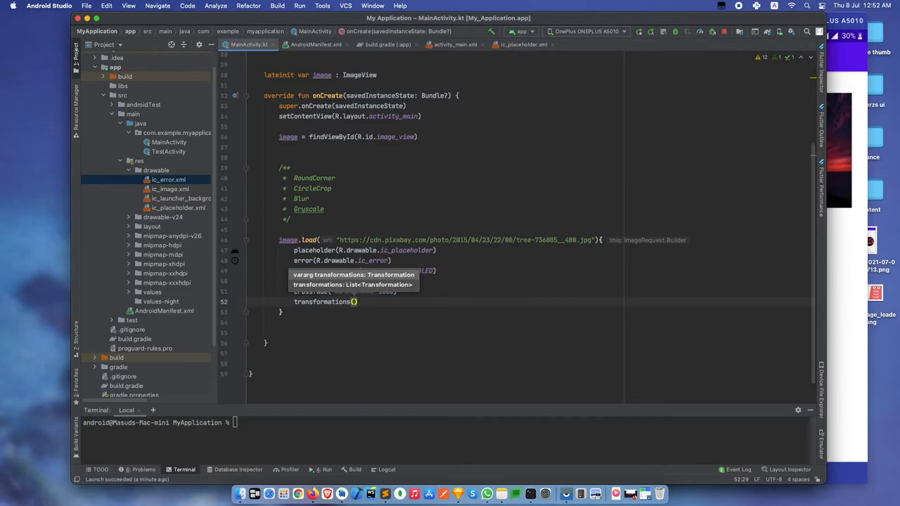
type("Ro")
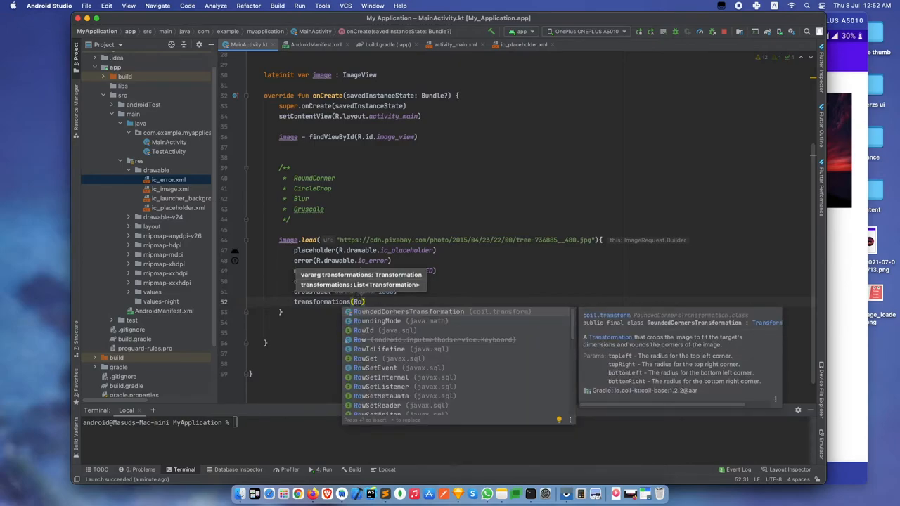
left_click(408, 313)
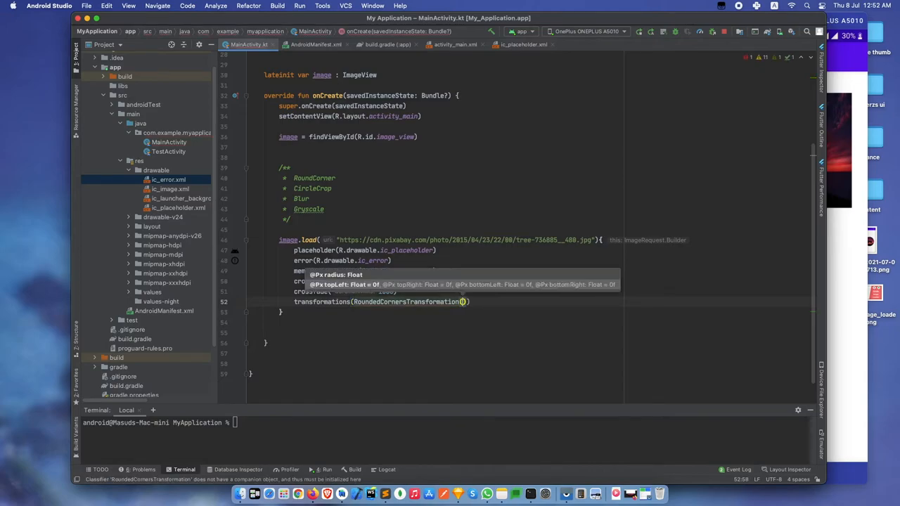
type("18")
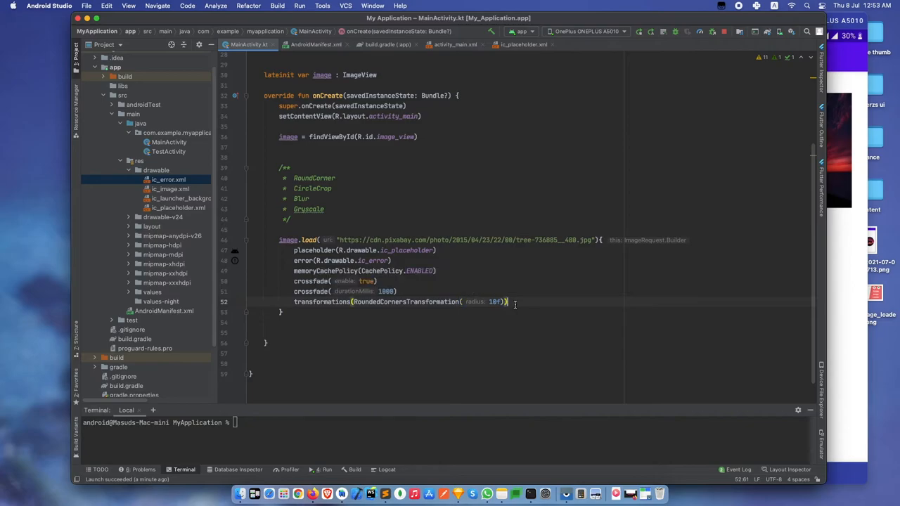
scroll("up", 3)
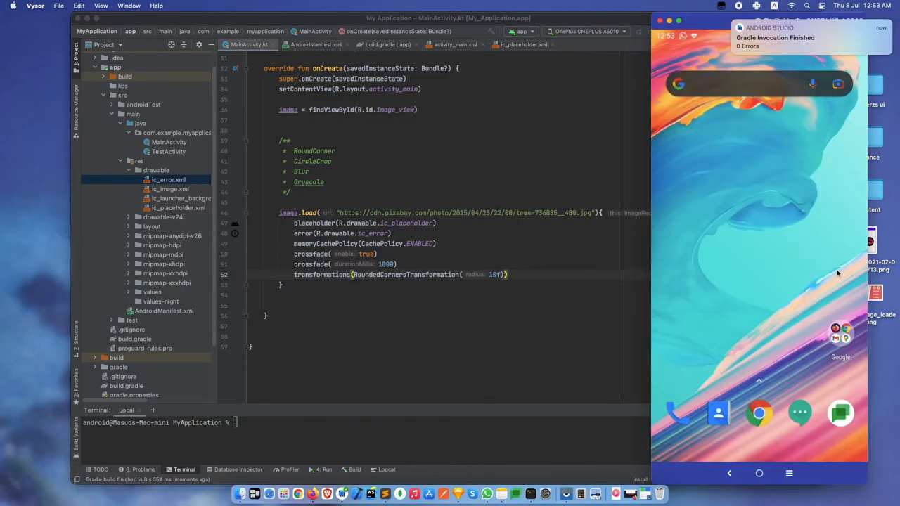
- Check the rounded-corners result on the mirrored device
left_click(327, 470)
type("//")
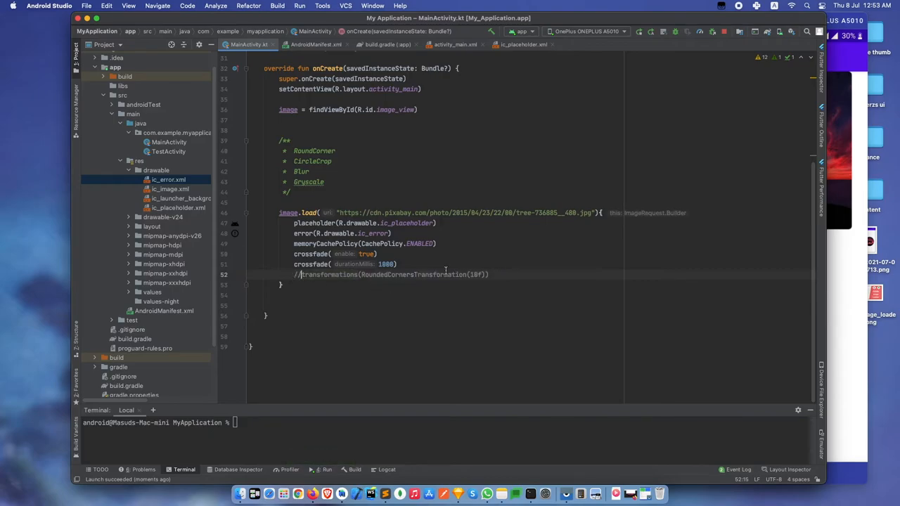
- Replace the transformations line with CircleCropTransformation() and run the app on the phone
left_click(442, 296)
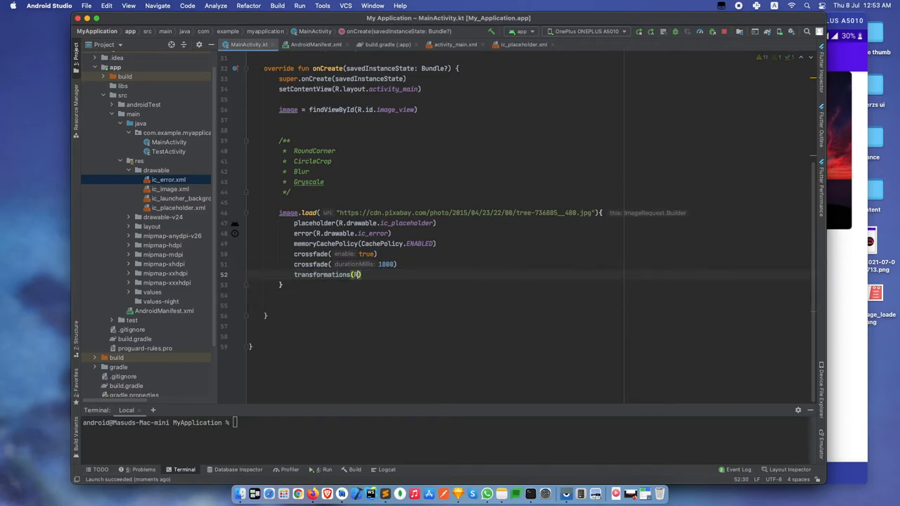
type("CircleCropTransformation(")
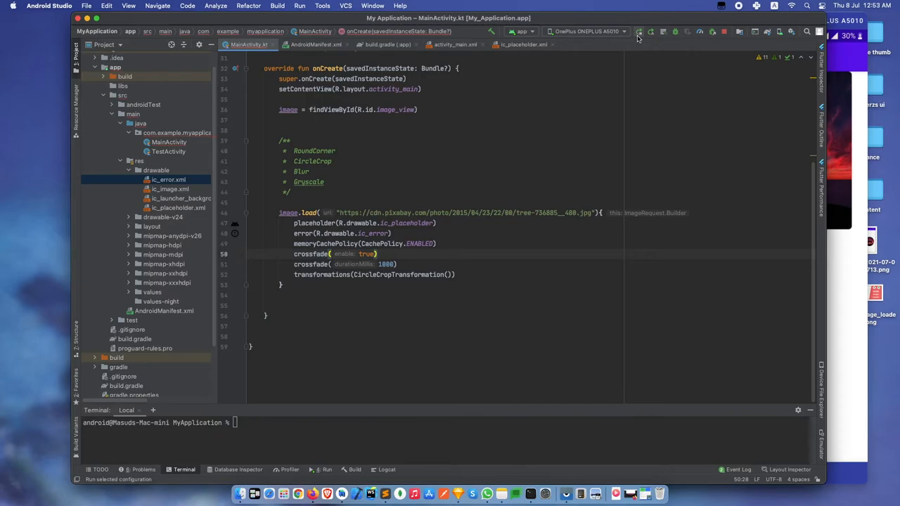
left_click(639, 31)
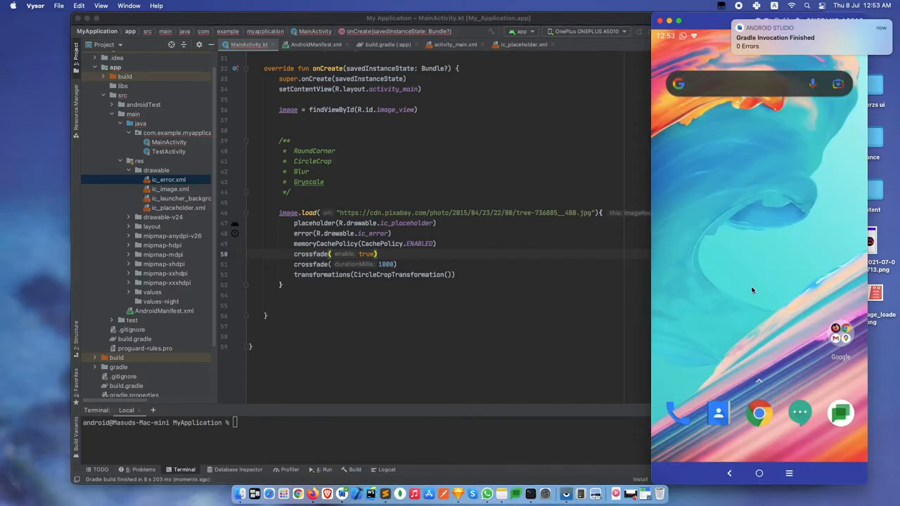
- Launch My Application on the device to view the circle-cropped tree photo
left_click(326, 470)
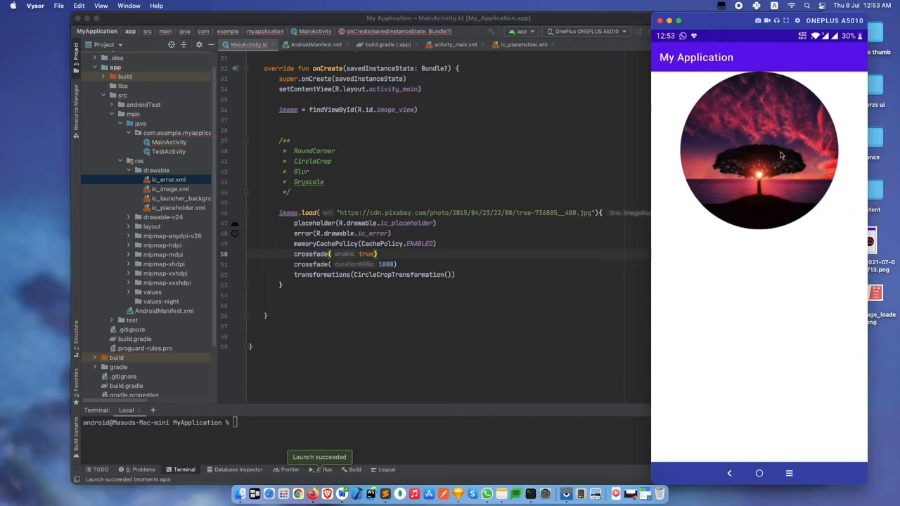
mouse_move(767, 164)
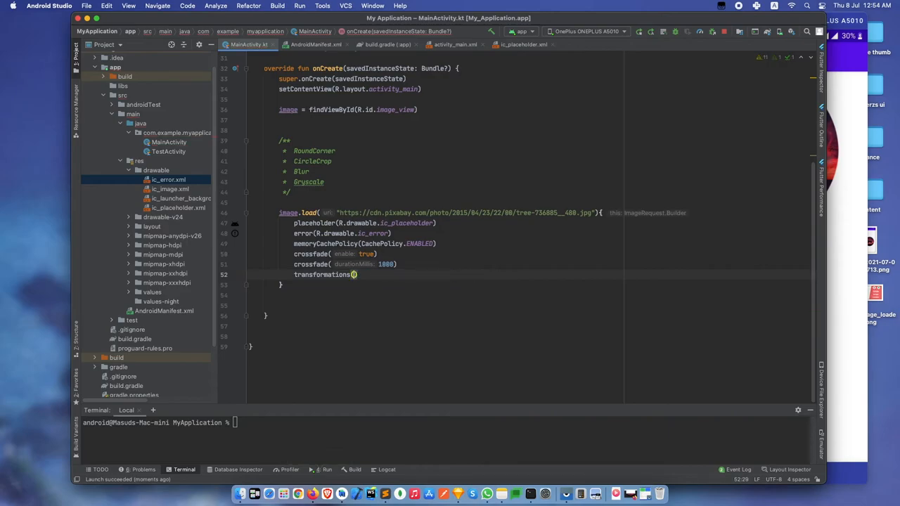
type("BlurTransformation(")
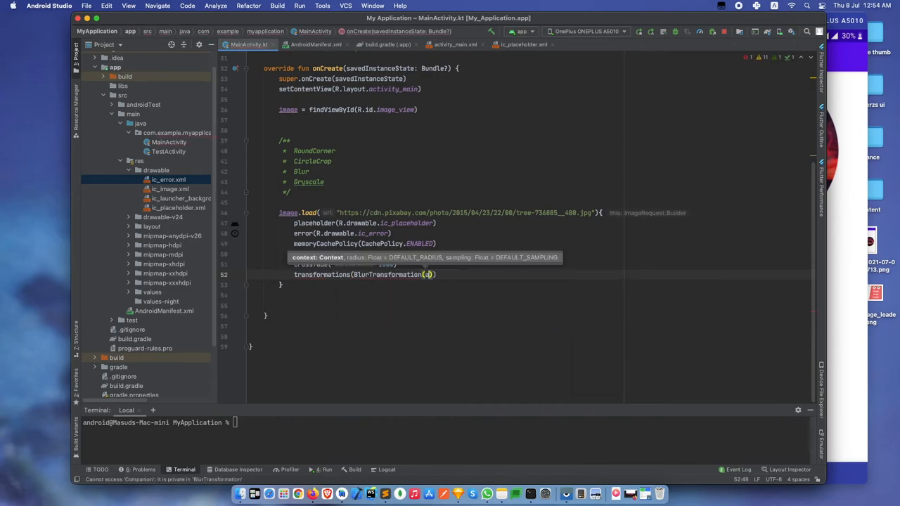
type("applicationContext , 20f ,")
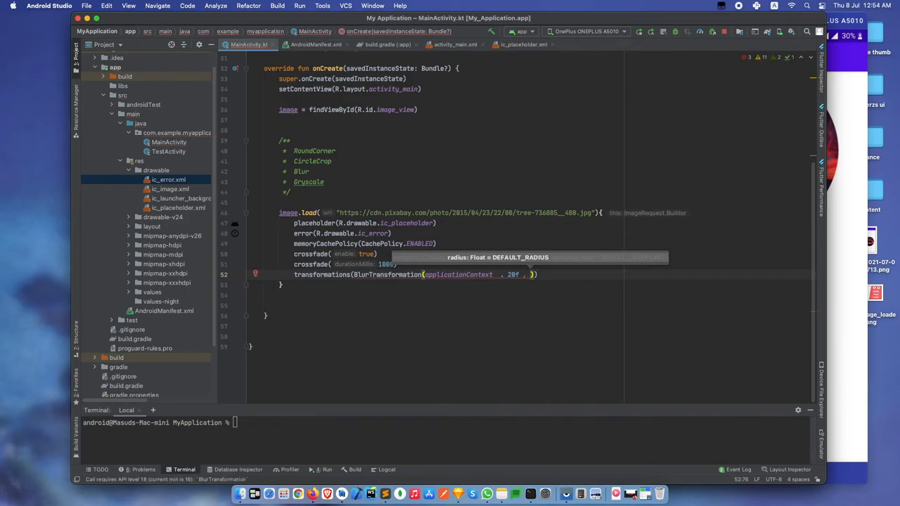
type("0.2f")
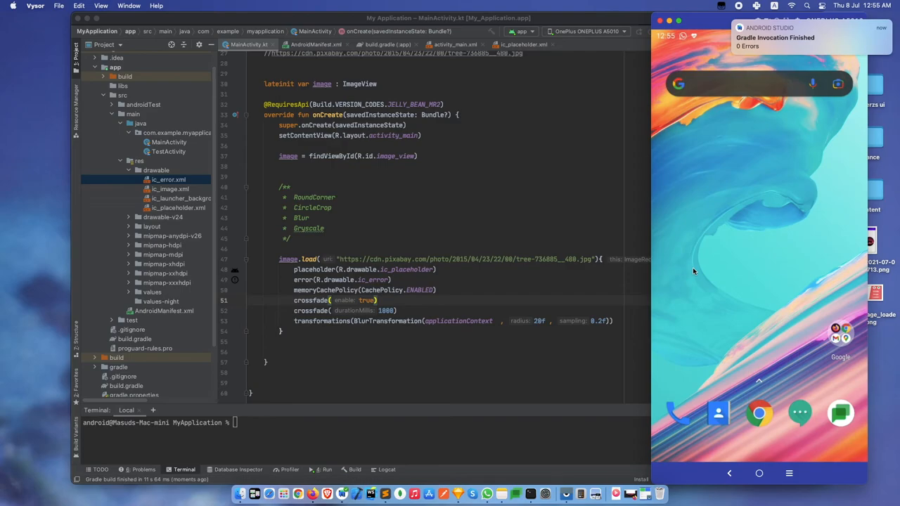
- Launch My Application on the device to view the blurred tree photo, then return to MainActivity.kt
left_click(323, 470)
type("4")
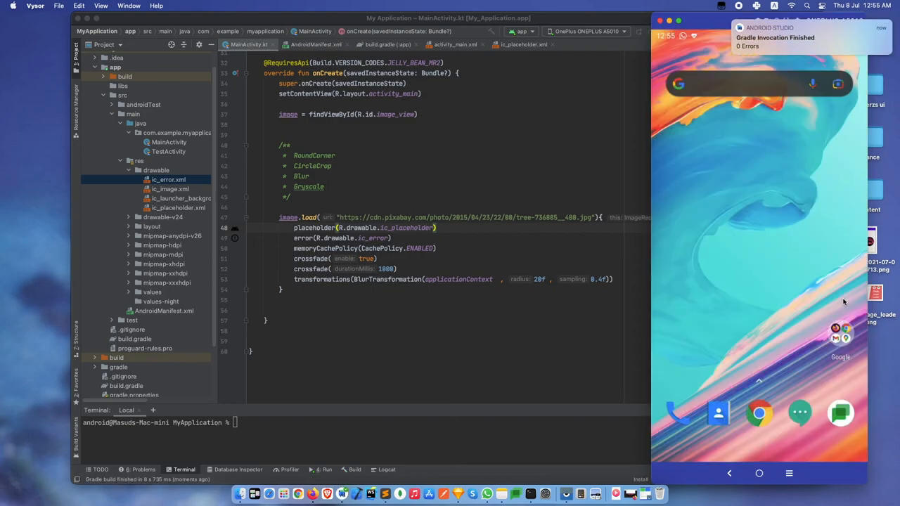
left_click(326, 470)
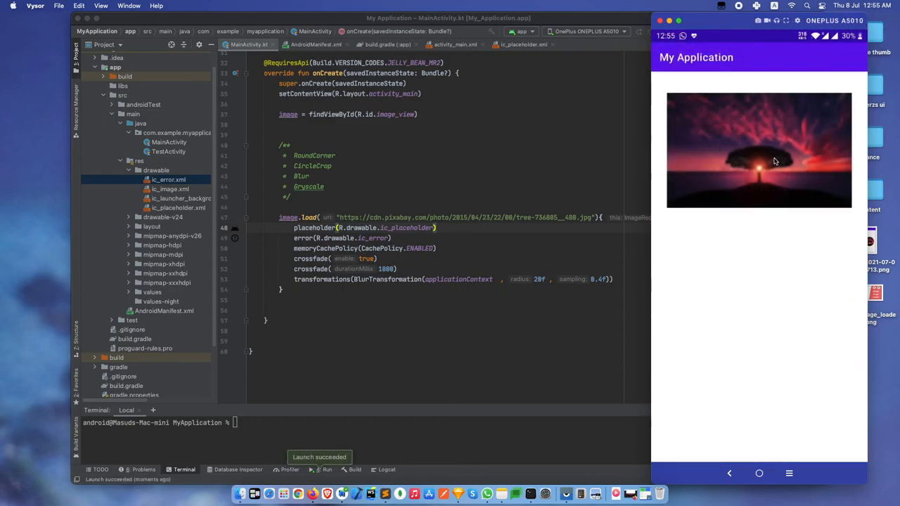
mouse_move(752, 173)
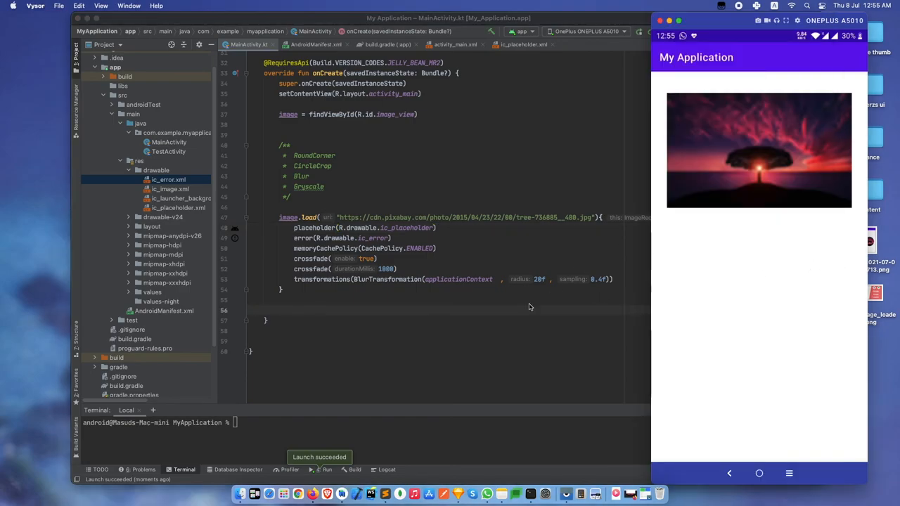
mouse_move(498, 303)
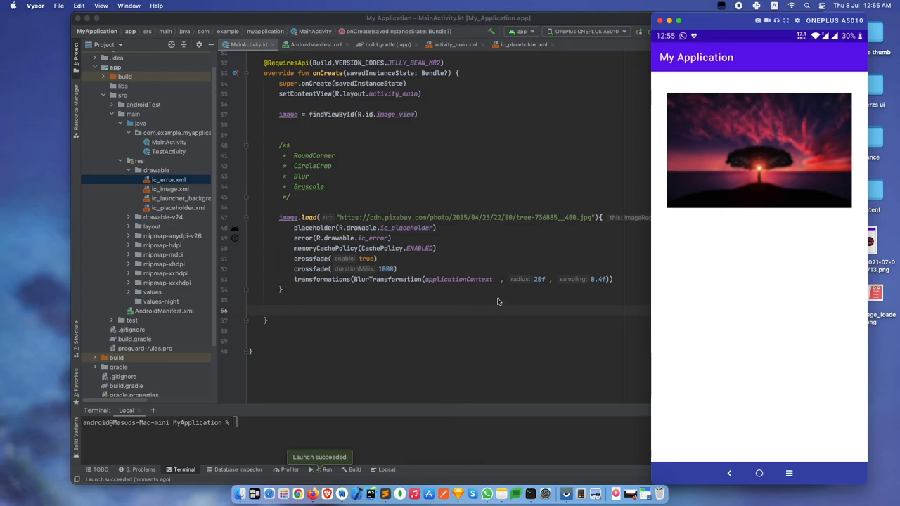
scroll("up", 3)
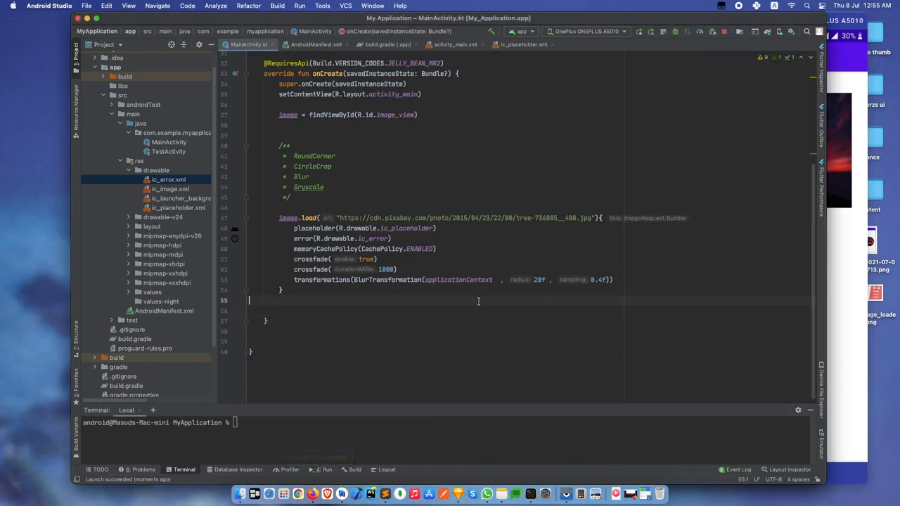
left_click(476, 311)
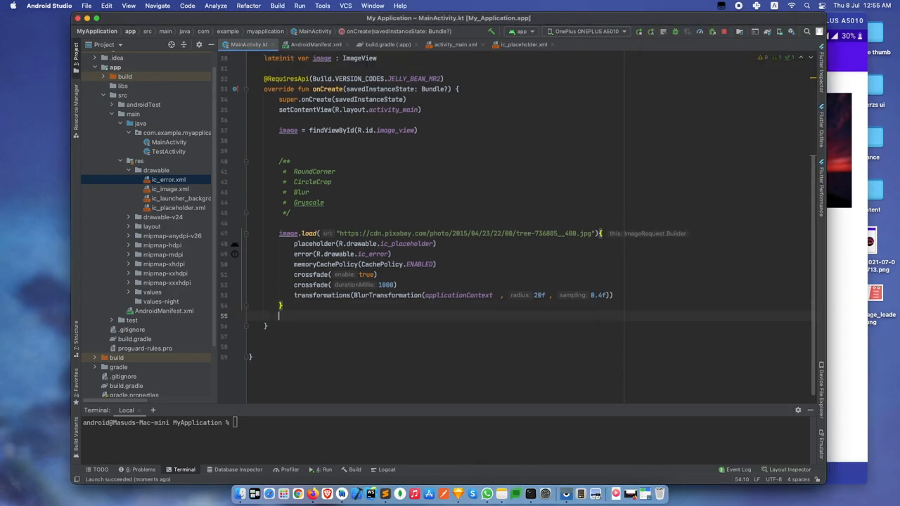
scroll("up", 3)
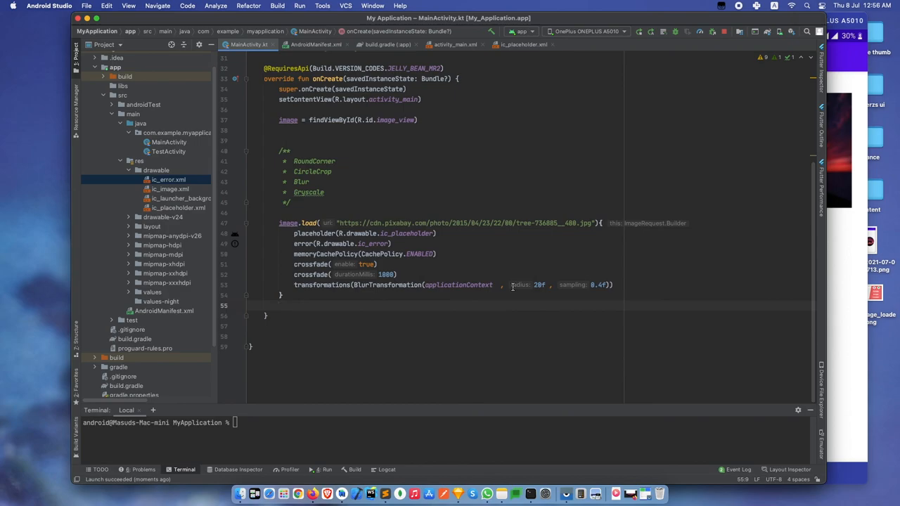